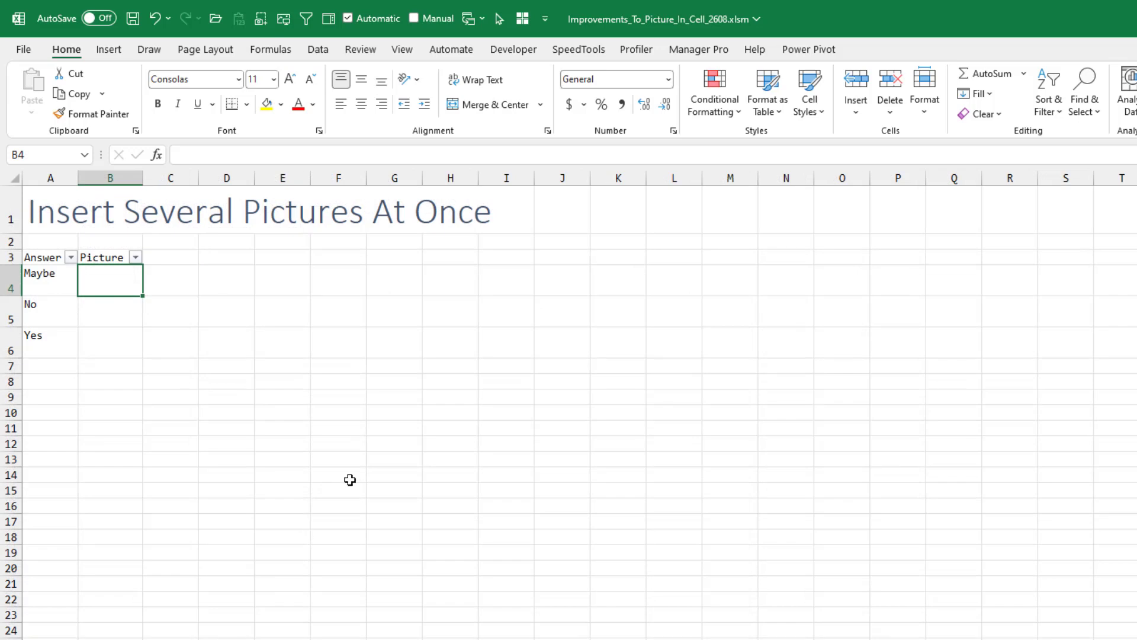
pyautogui.moveTo(355, 474)
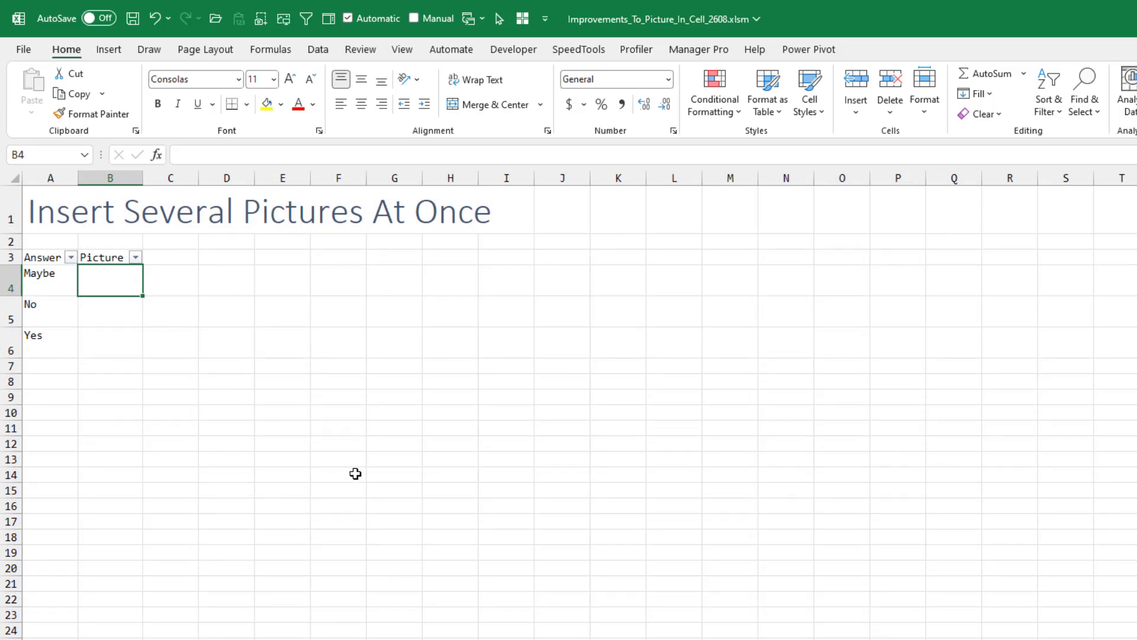
# - Start inserting in-cell pictures from this device via the Insert ribbon
pyautogui.click(109, 48)
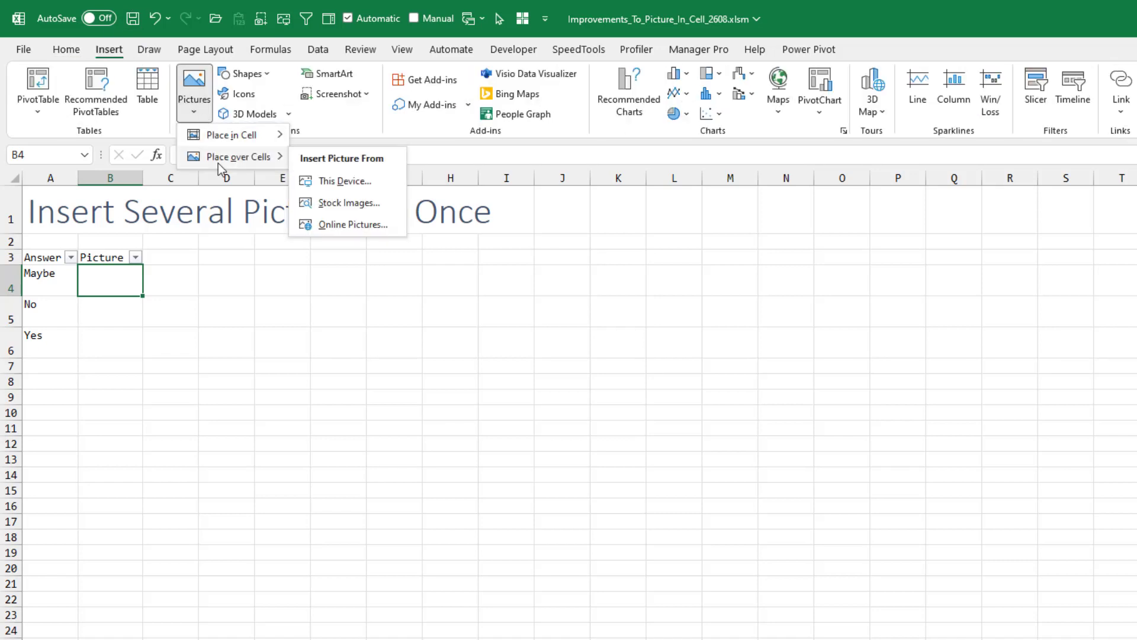
pyautogui.moveTo(228, 135)
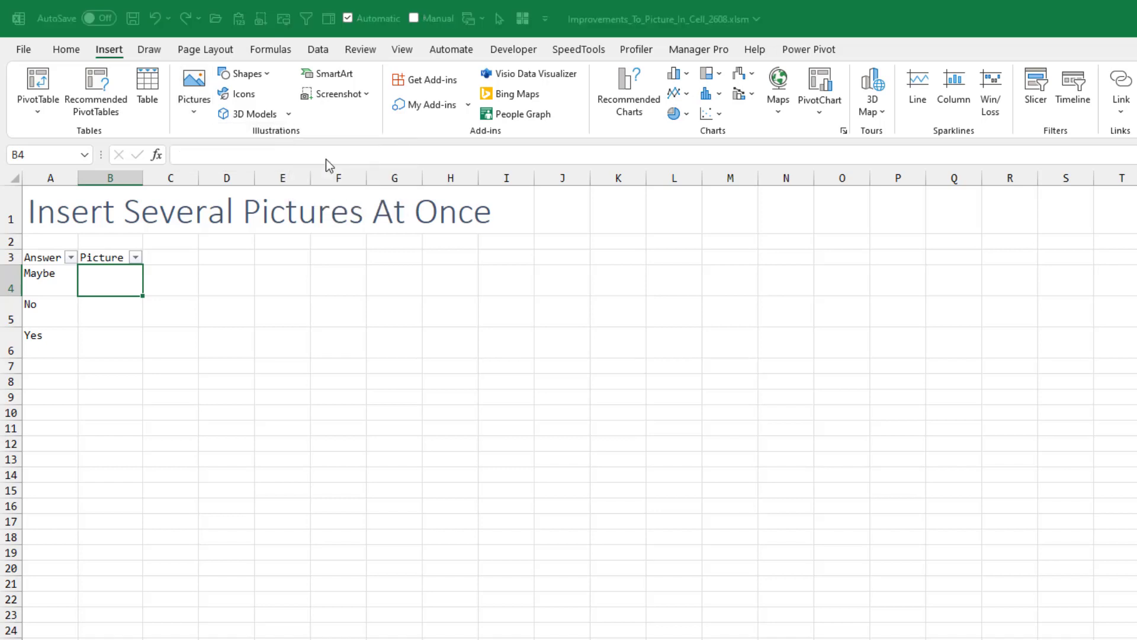
pyautogui.click(193, 86)
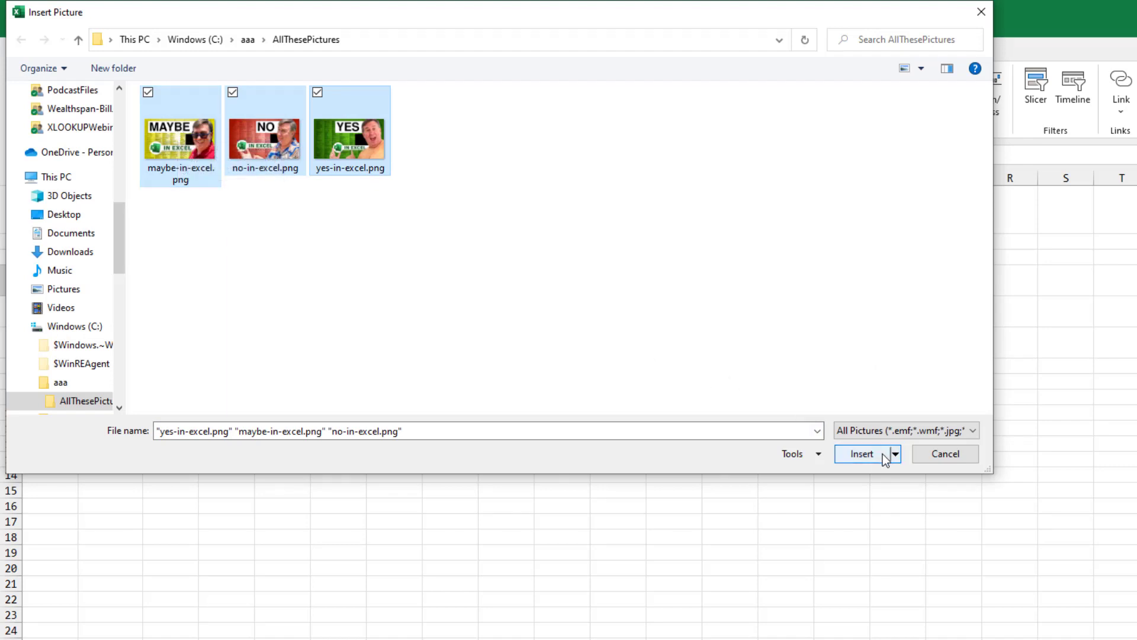
# - Insert the chosen maybe, no and yes pictures into cells B4:B6
pyautogui.click(863, 454)
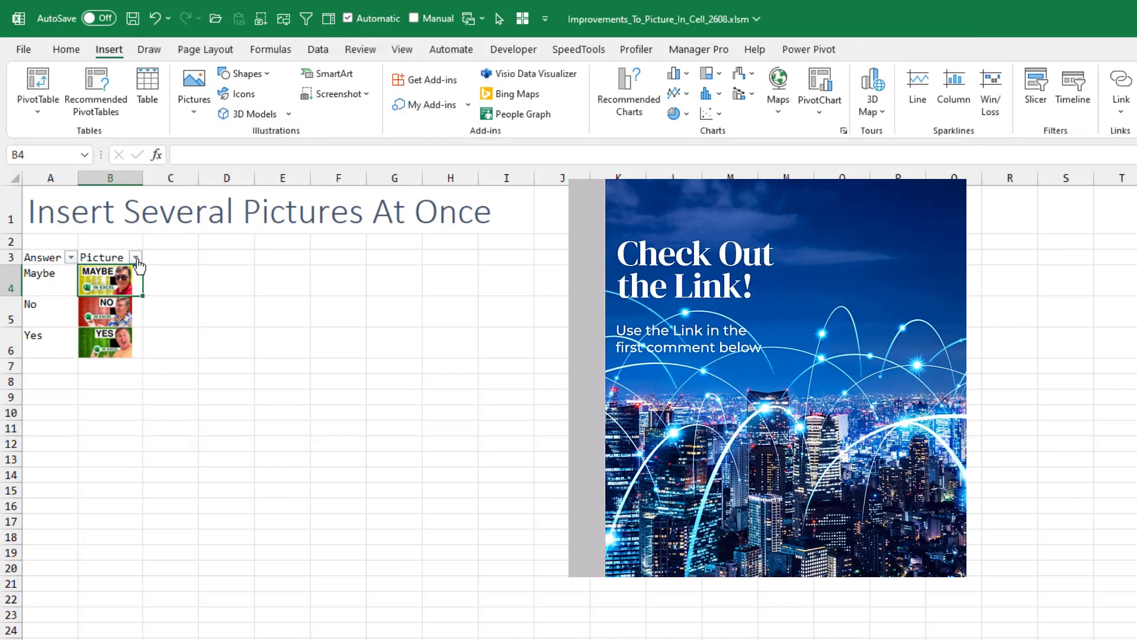
pyautogui.click(135, 257)
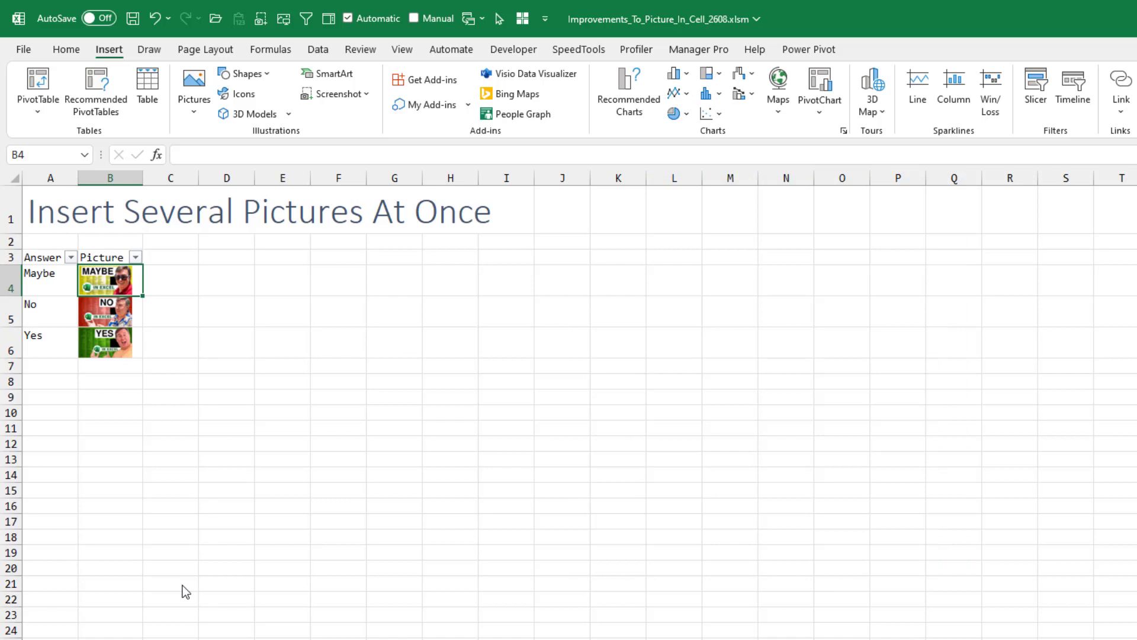
pyautogui.moveTo(257, 548)
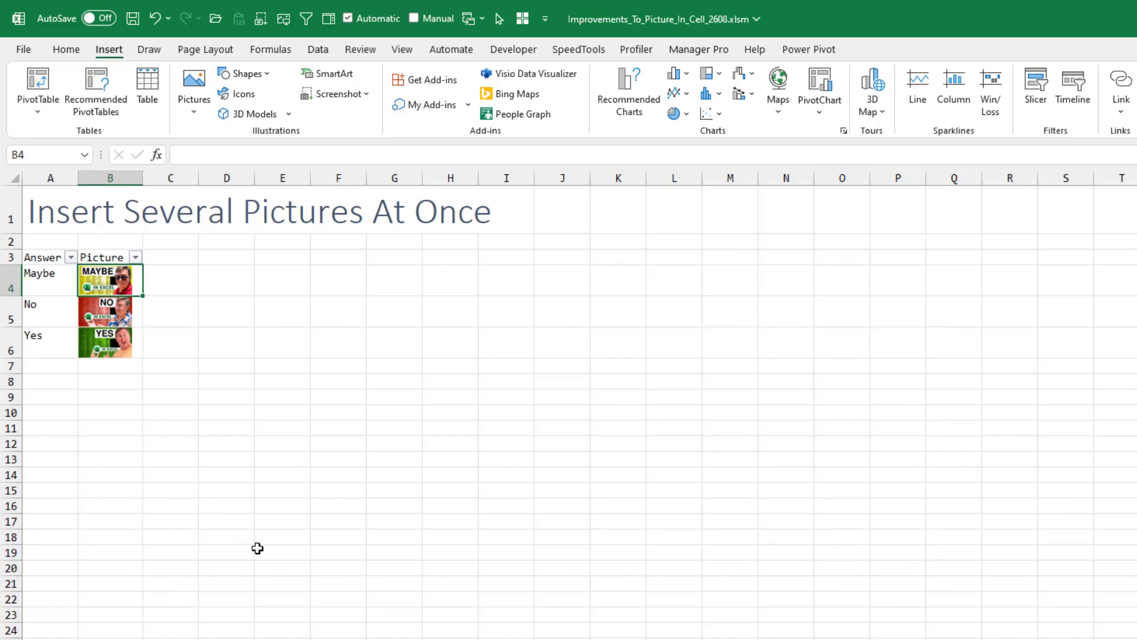
pyautogui.moveTo(106, 281)
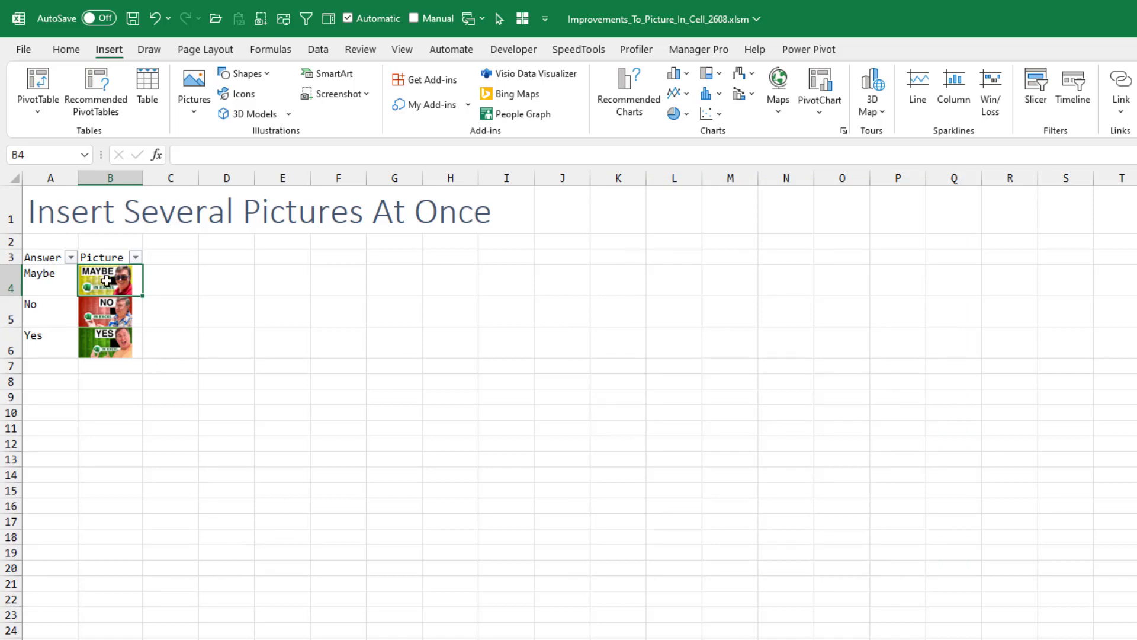
# - Give the in-cell pictures alt text Maybe, No and Yes through the Alt Text pane
pyautogui.rightClick(105, 280)
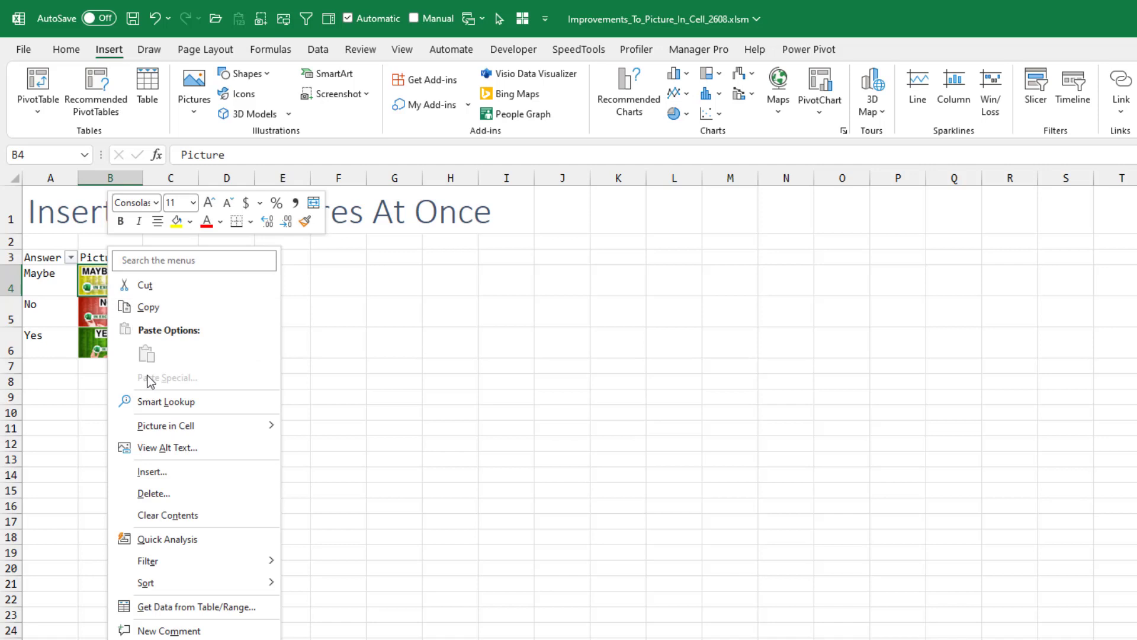
pyautogui.click(173, 448)
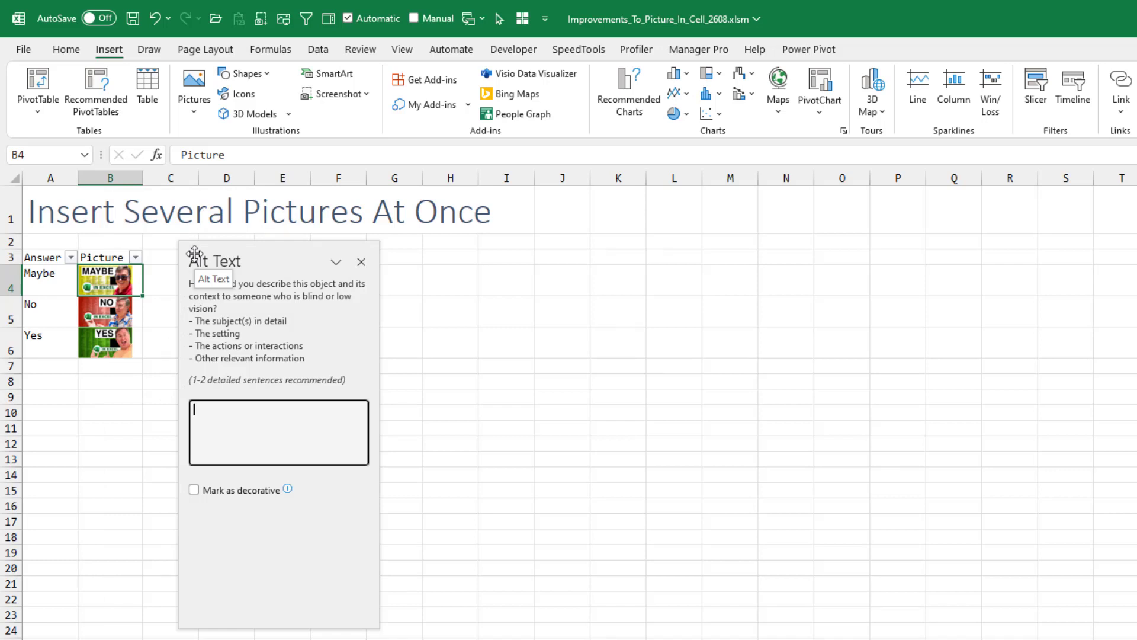
pyautogui.write('M')
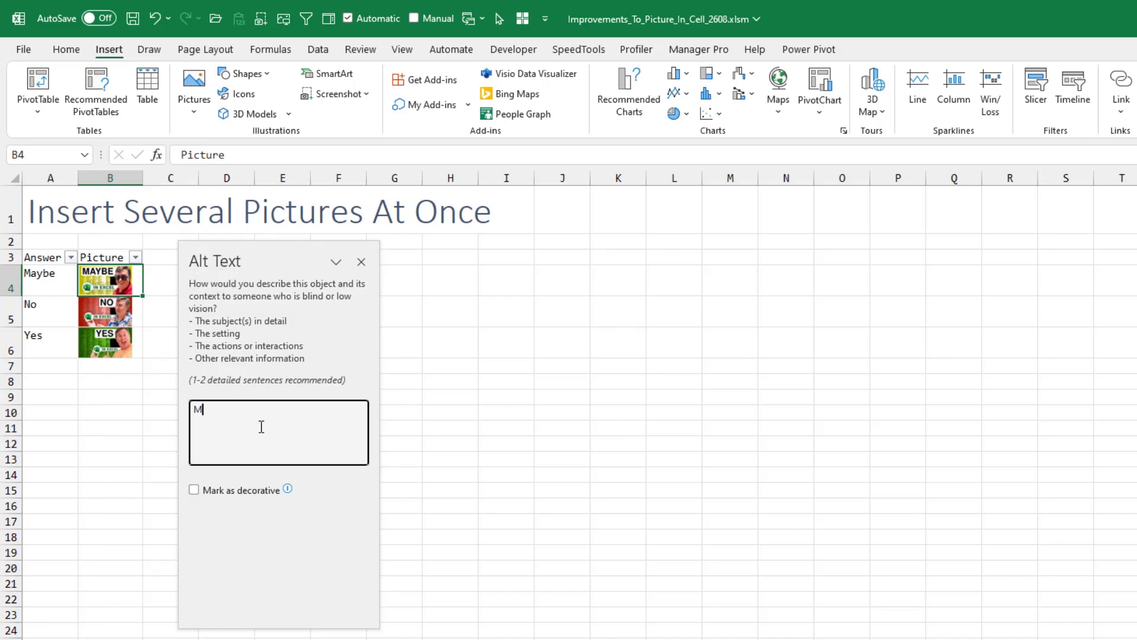
pyautogui.write('aybe')
pyautogui.click(279, 432)
pyautogui.write('No')
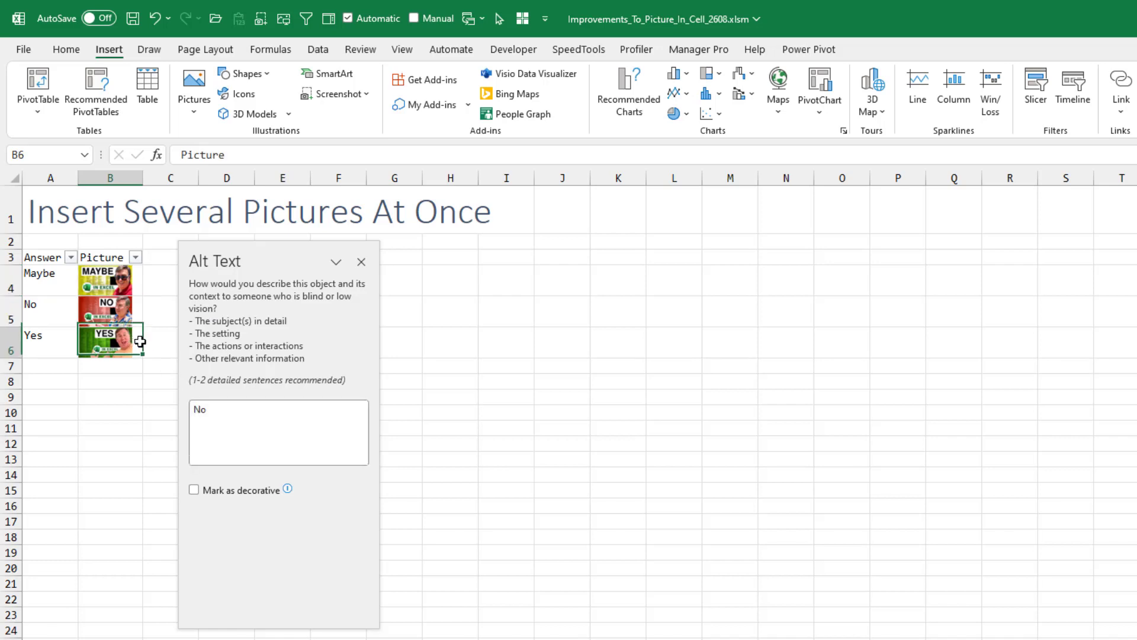
pyautogui.write('Yes')
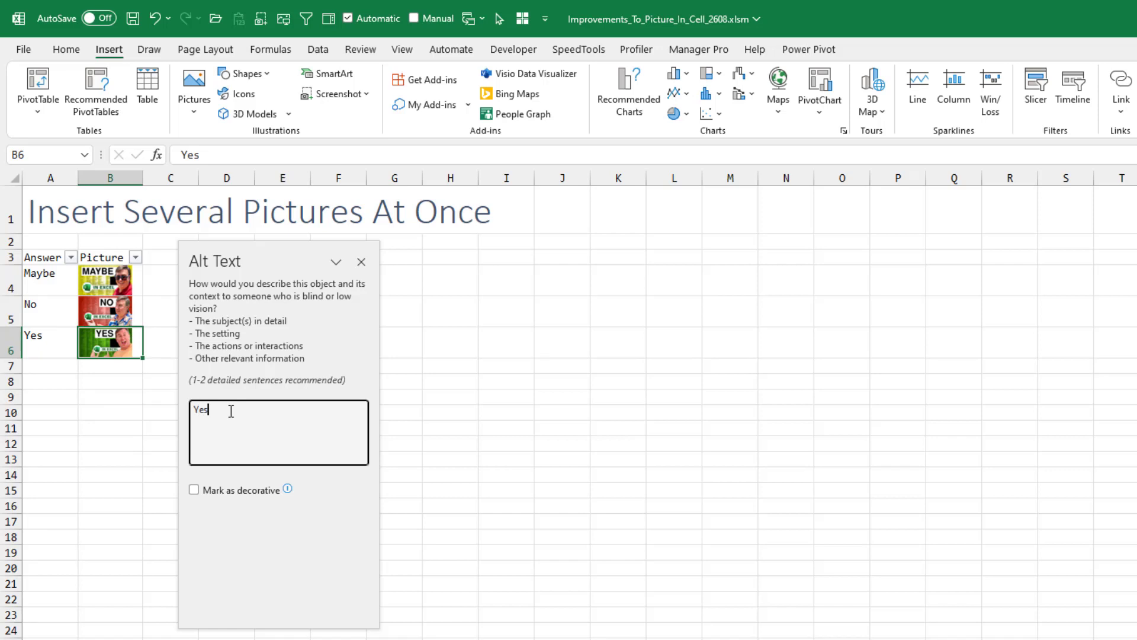
pyautogui.moveTo(331, 321)
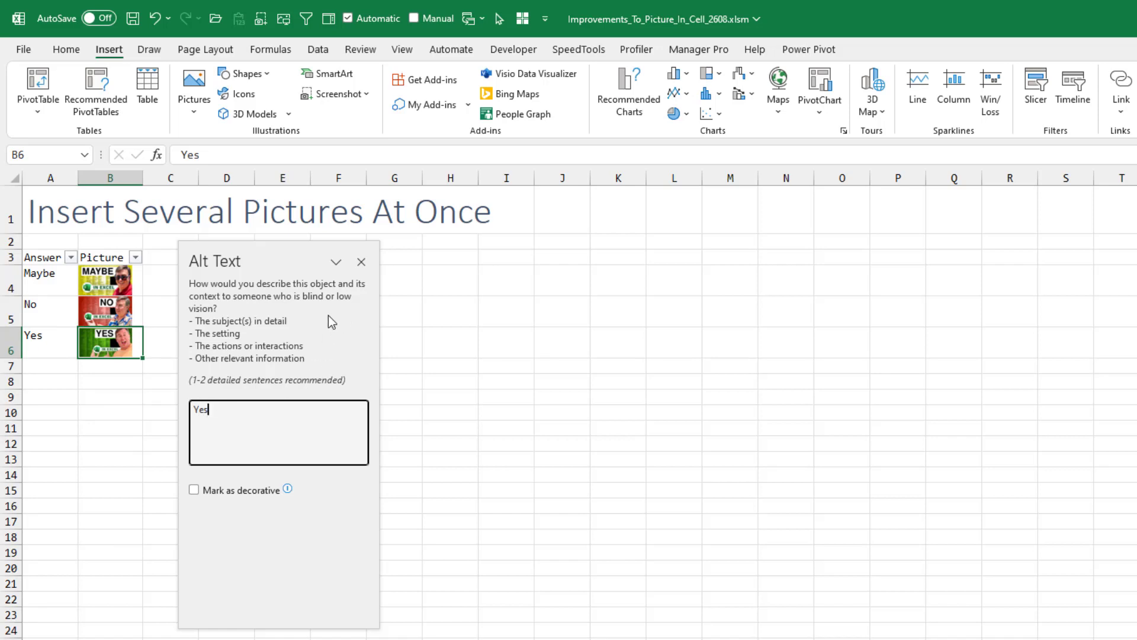
pyautogui.click(360, 261)
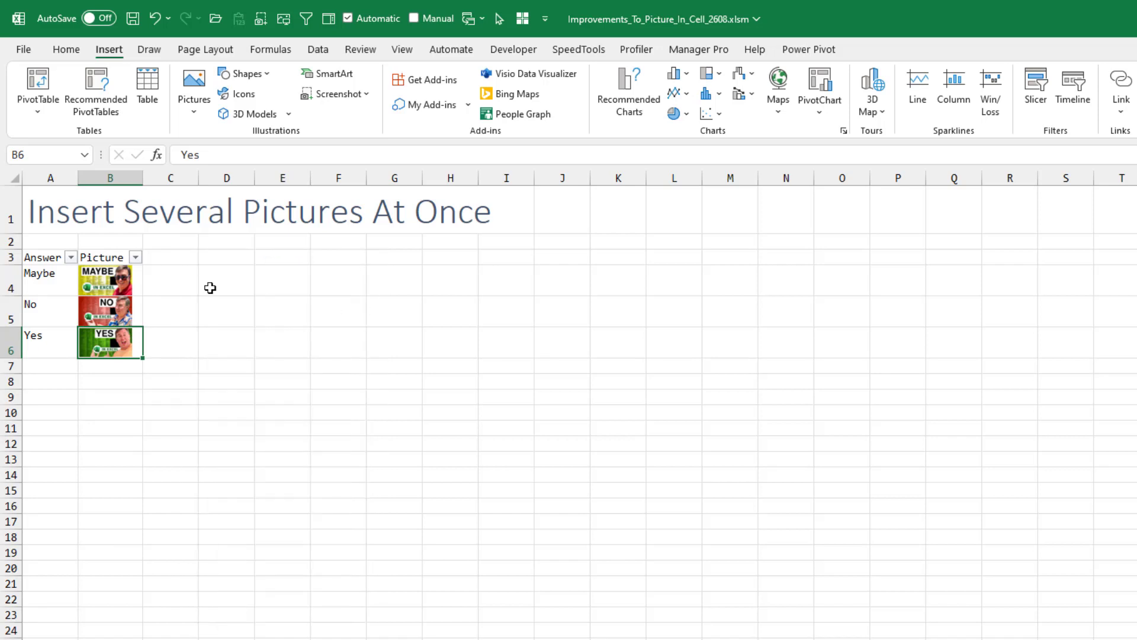
pyautogui.click(135, 257)
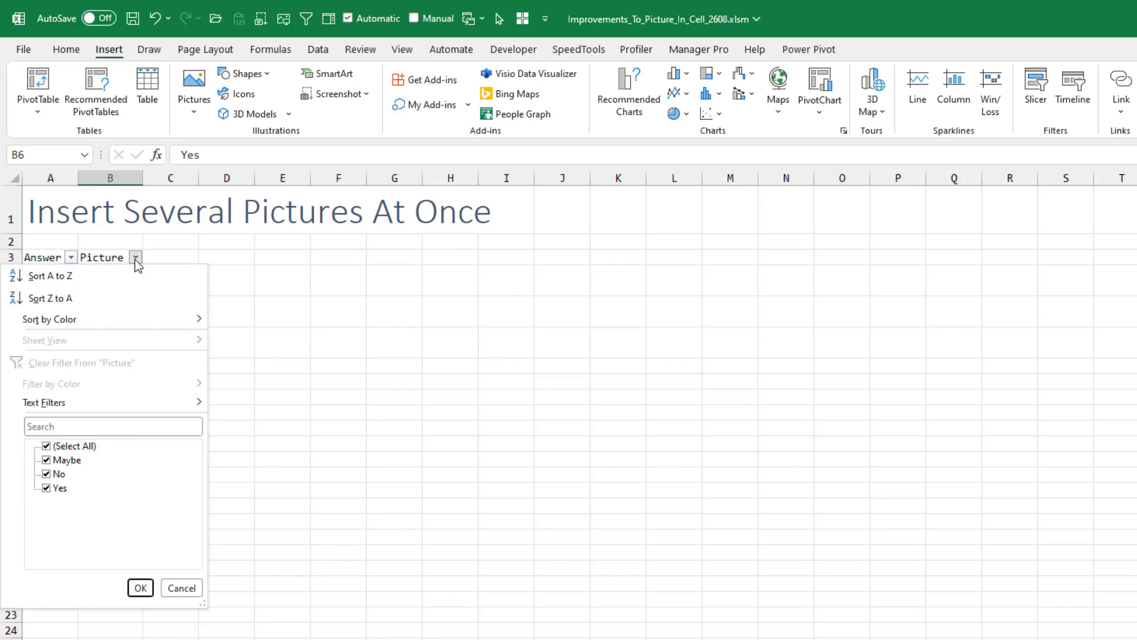
pyautogui.click(46, 446)
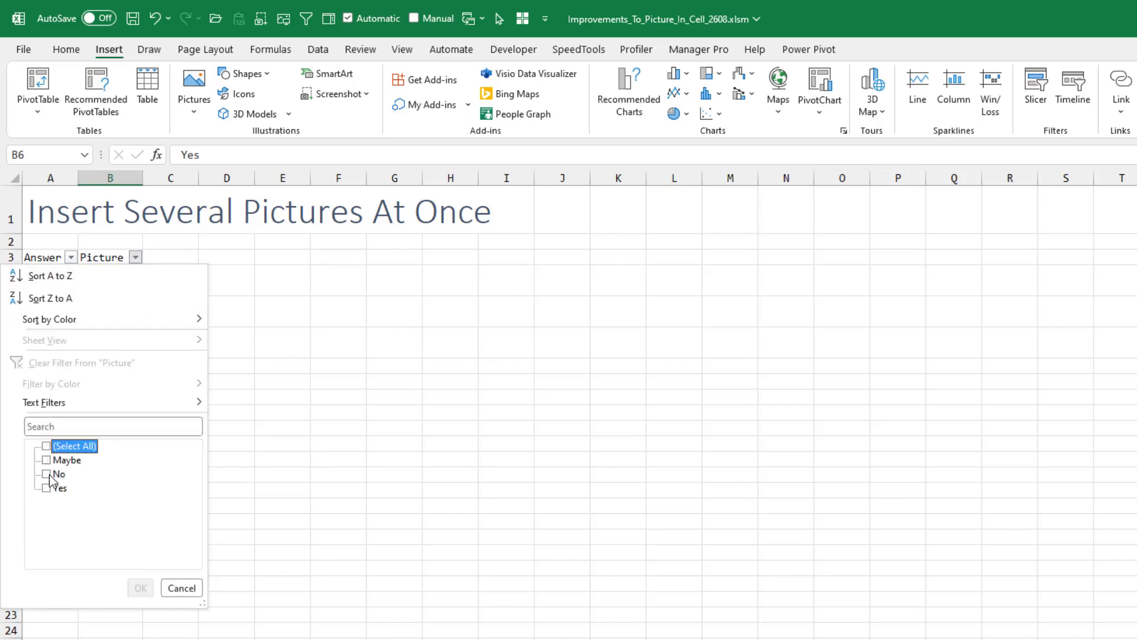
pyautogui.moveTo(145, 558)
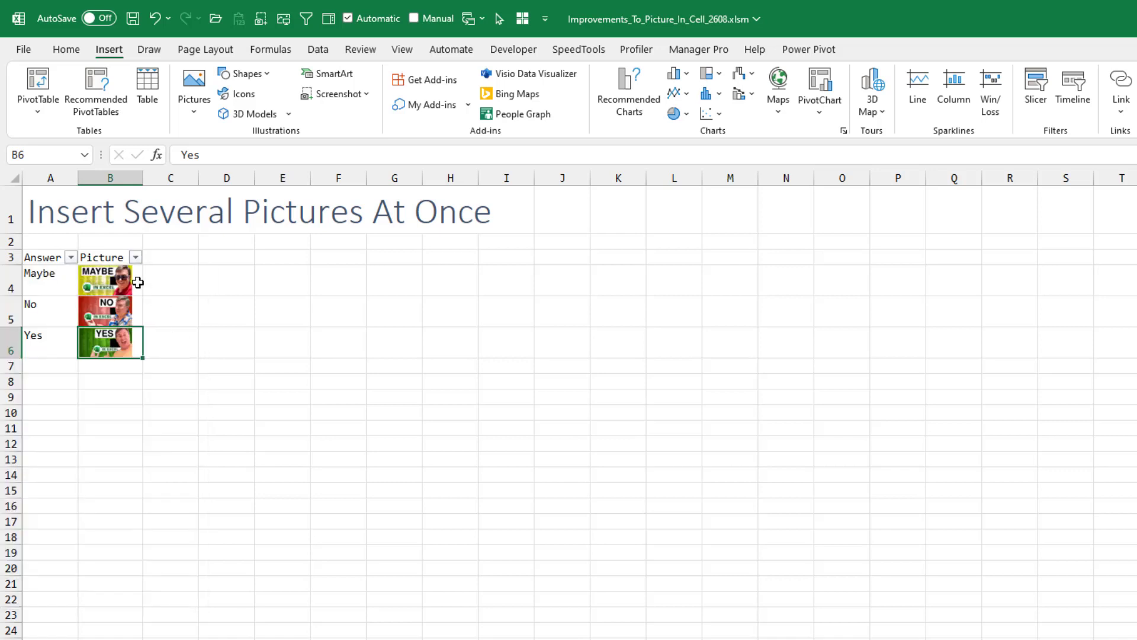
pyautogui.click(109, 280)
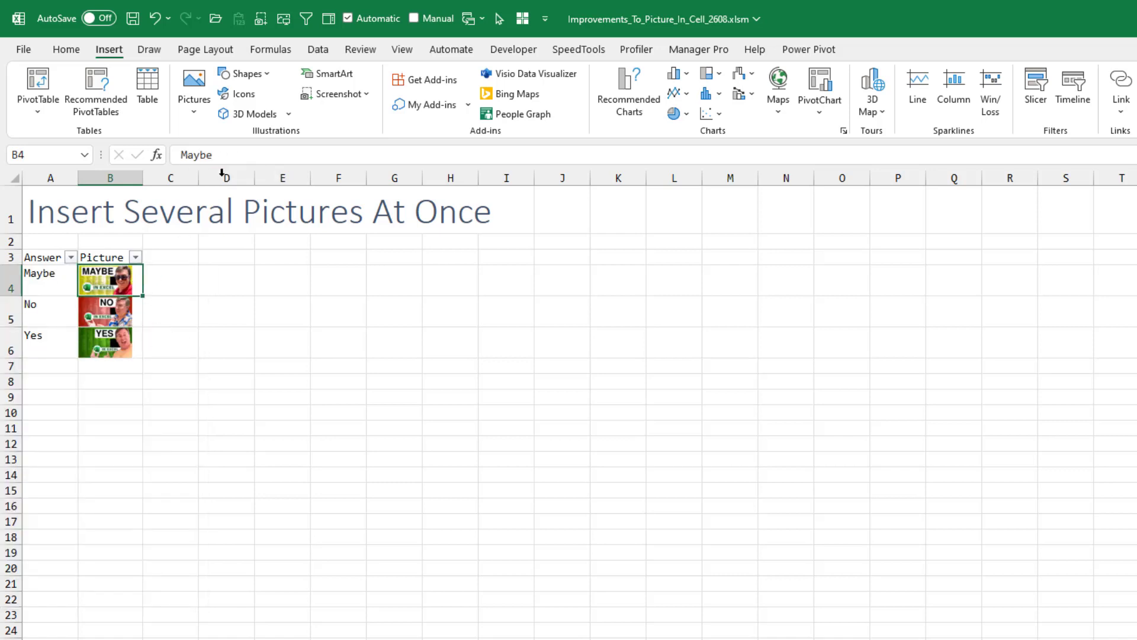
pyautogui.click(109, 310)
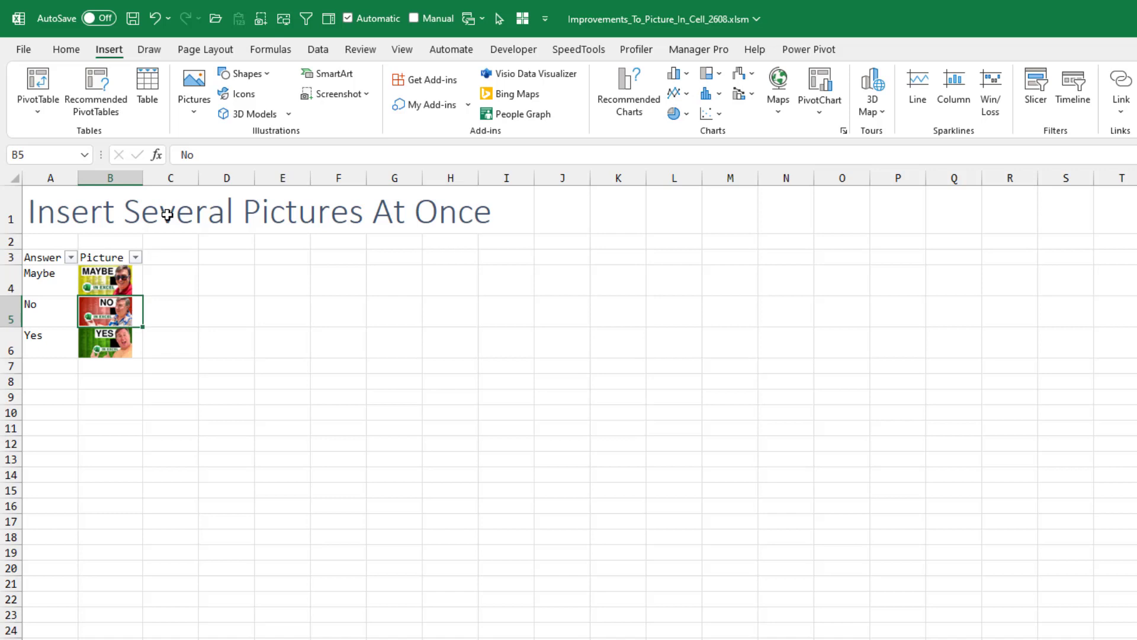
pyautogui.moveTo(140, 345)
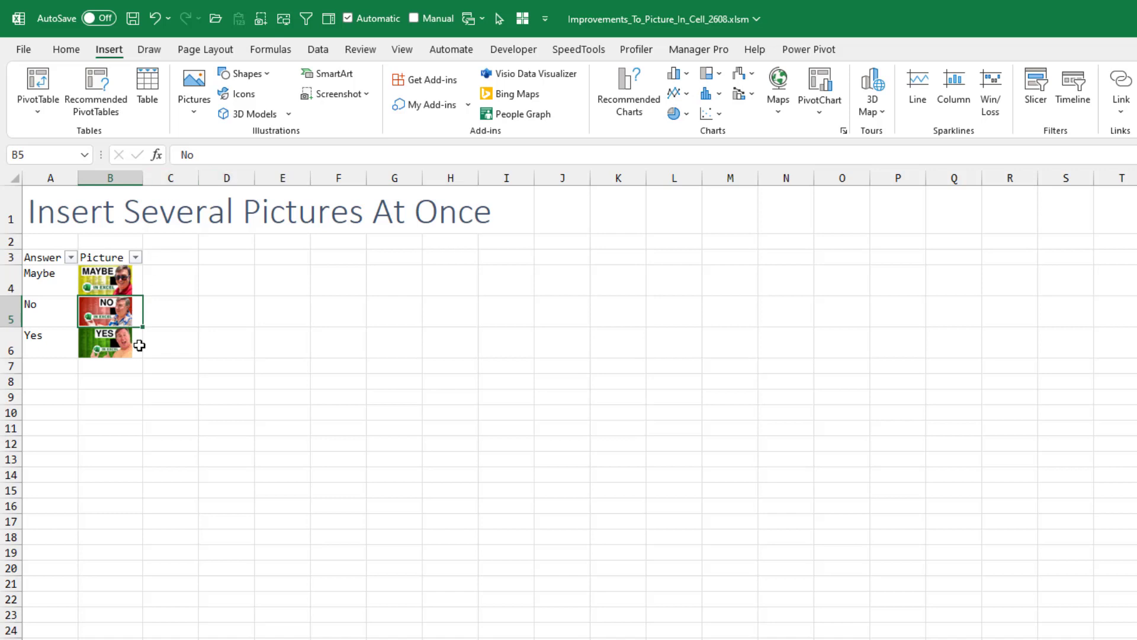
pyautogui.click(109, 345)
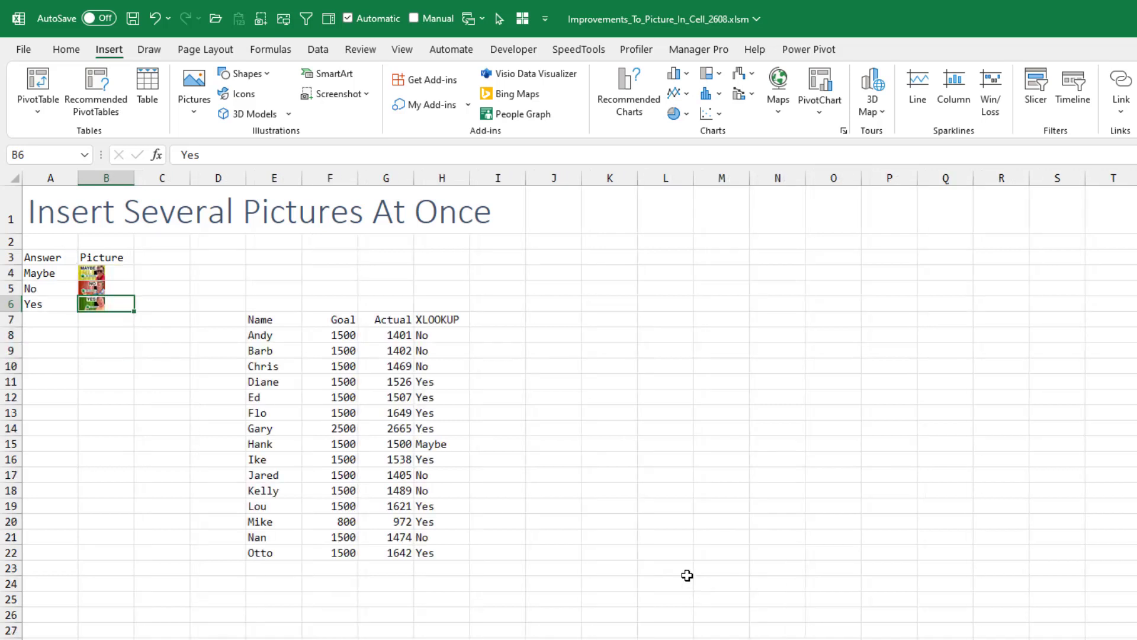
pyautogui.moveTo(44, 272)
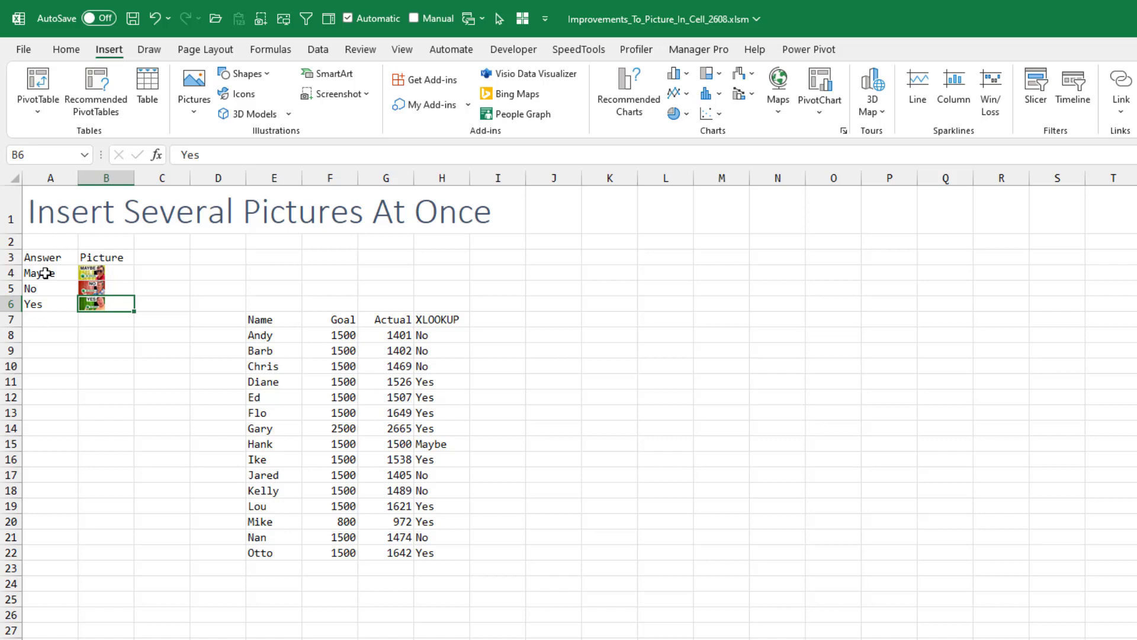
pyautogui.moveTo(116, 272)
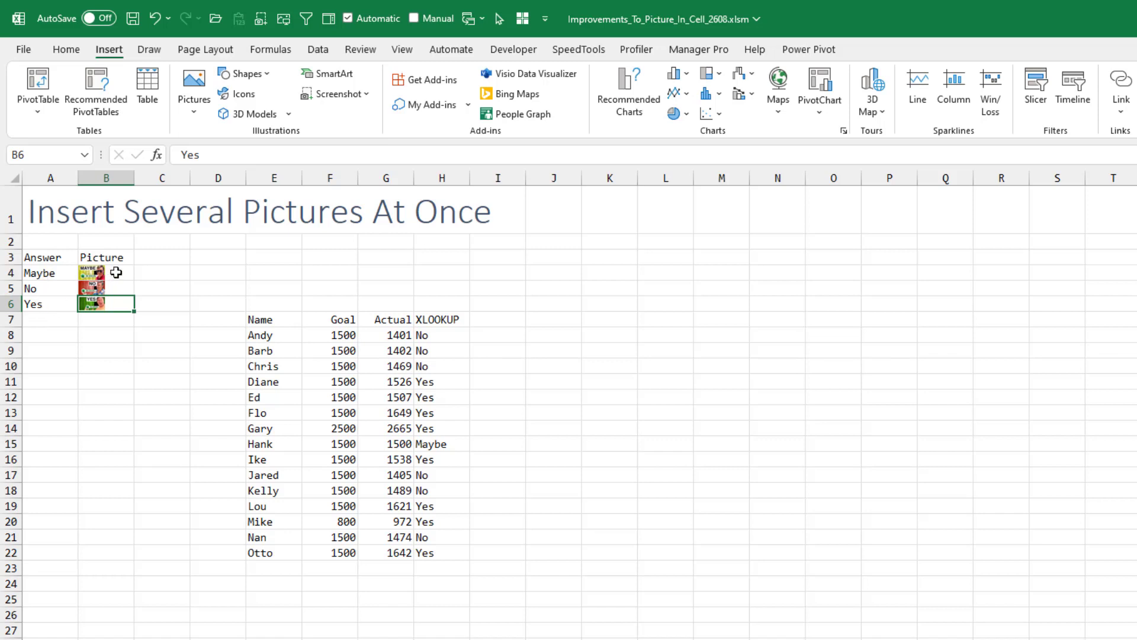
# - Wrap Andy's IFS formula in XLOOKUP so it returns the matching picture from B4:B6
pyautogui.click(106, 272)
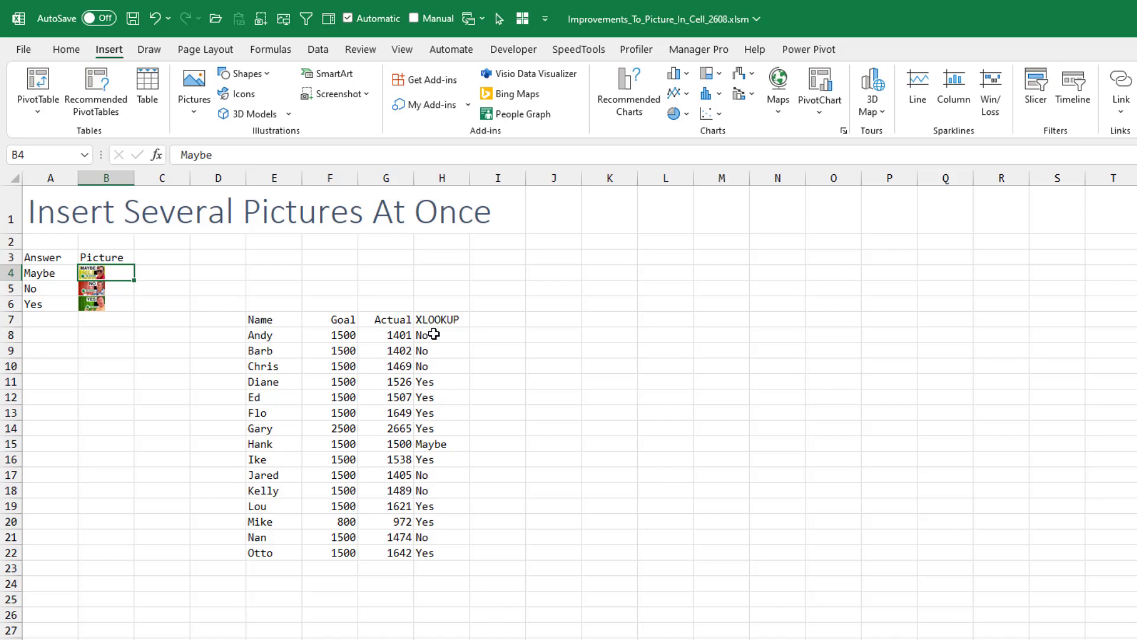
pyautogui.doubleClick(427, 334)
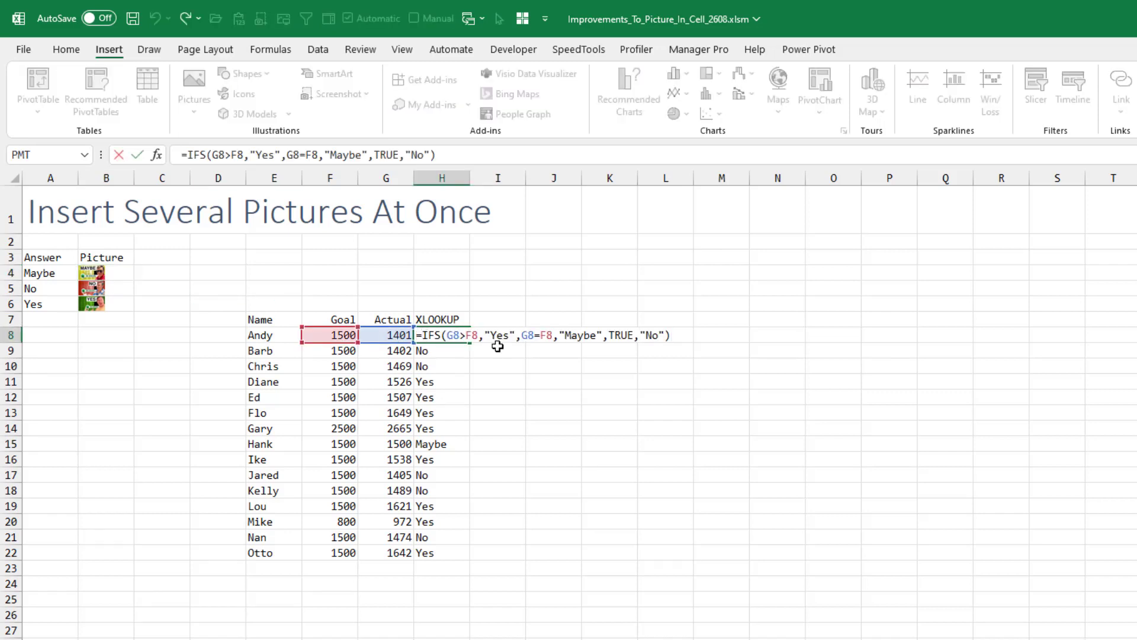
pyautogui.write('XLOOKUP(')
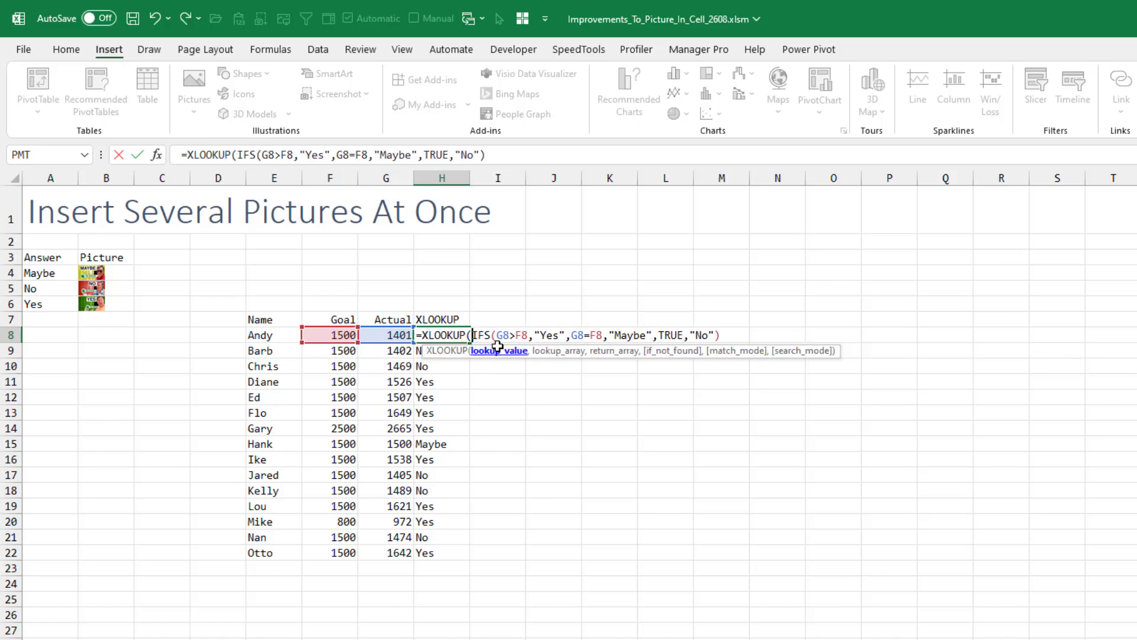
pyautogui.write(',')
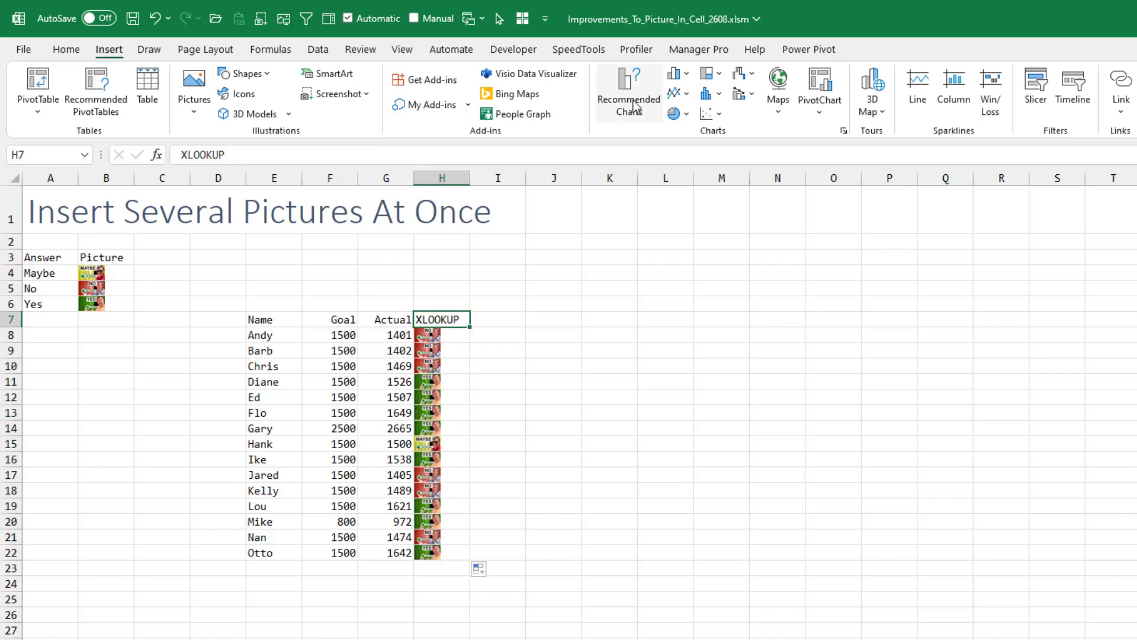
# - Turn on Data filters for the table and show the XLOOKUP column's filter choices
pyautogui.click(317, 50)
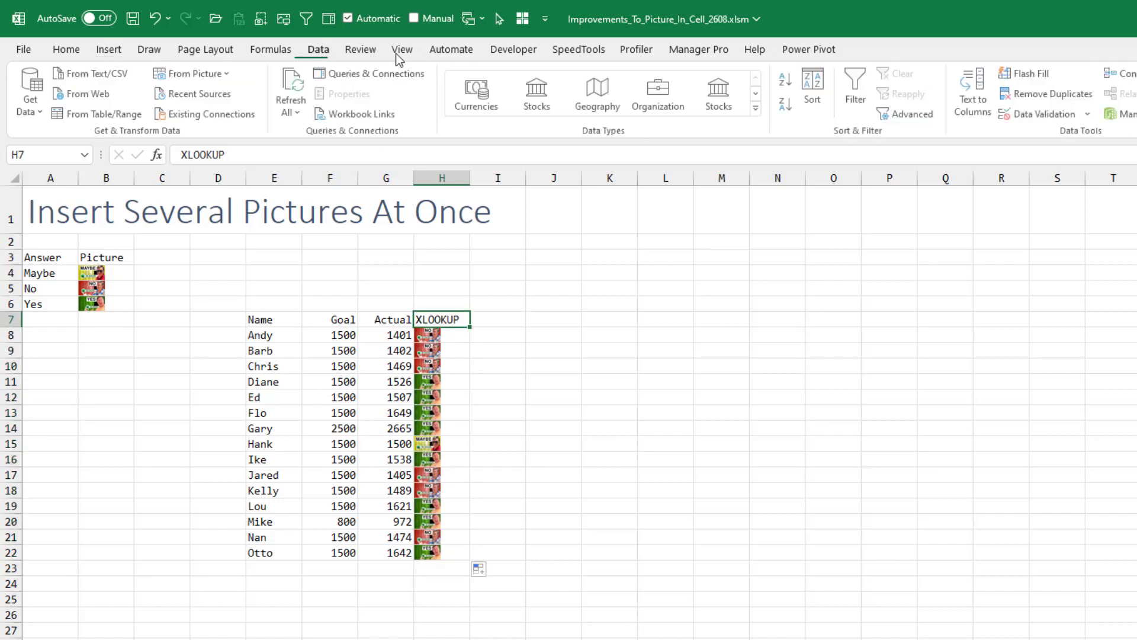
pyautogui.click(855, 89)
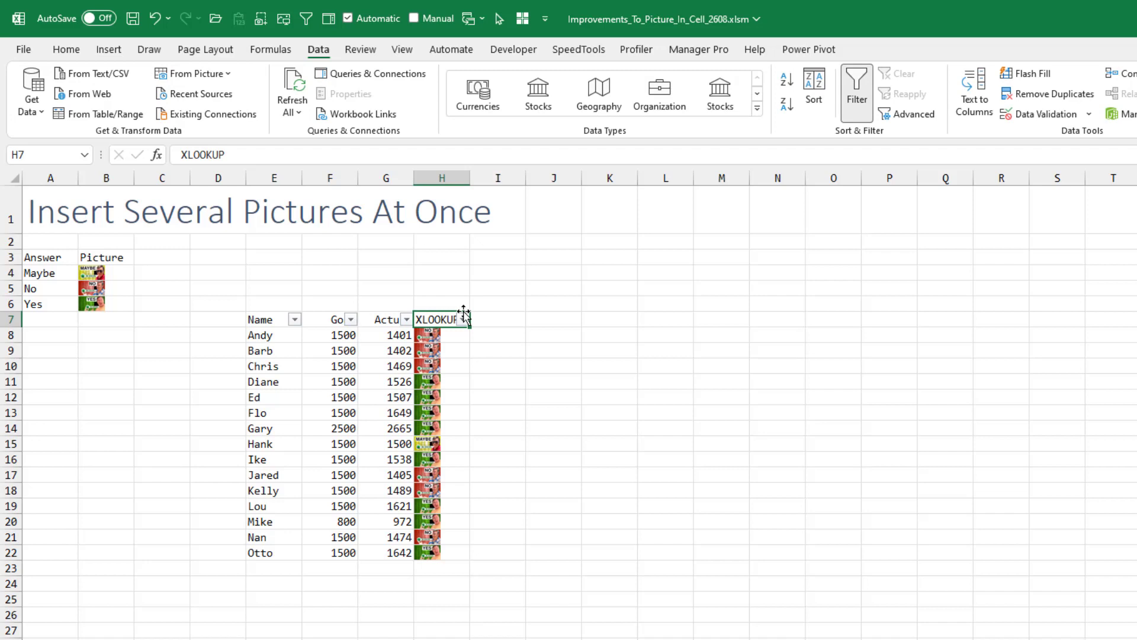
pyautogui.click(463, 319)
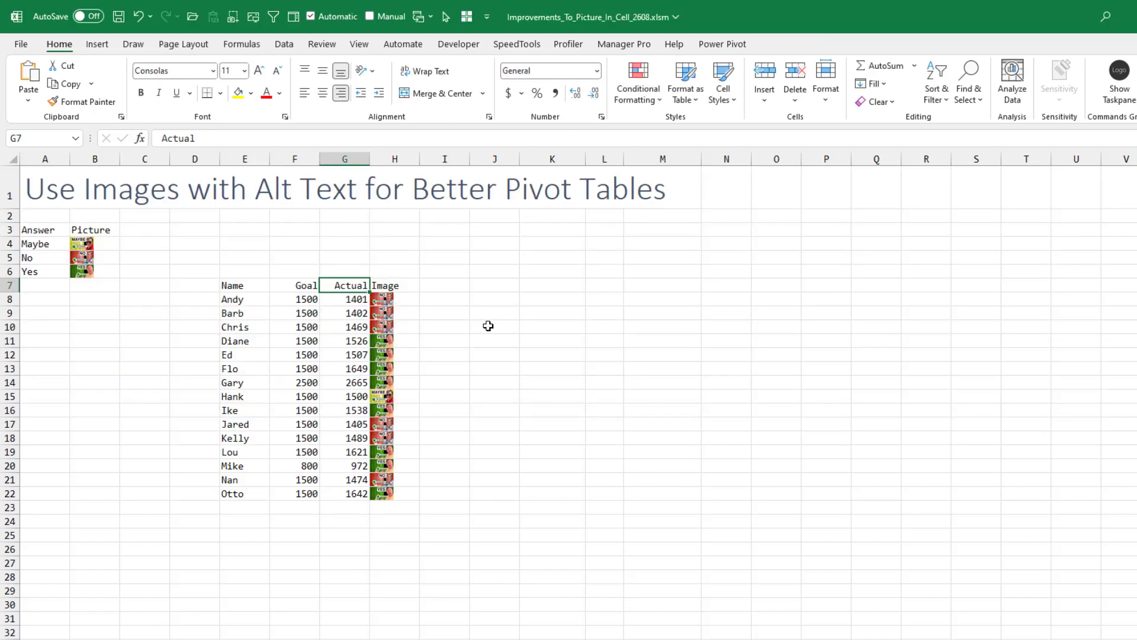
# - Create a pivot table from the data on the existing worksheet at K6
pyautogui.click(395, 298)
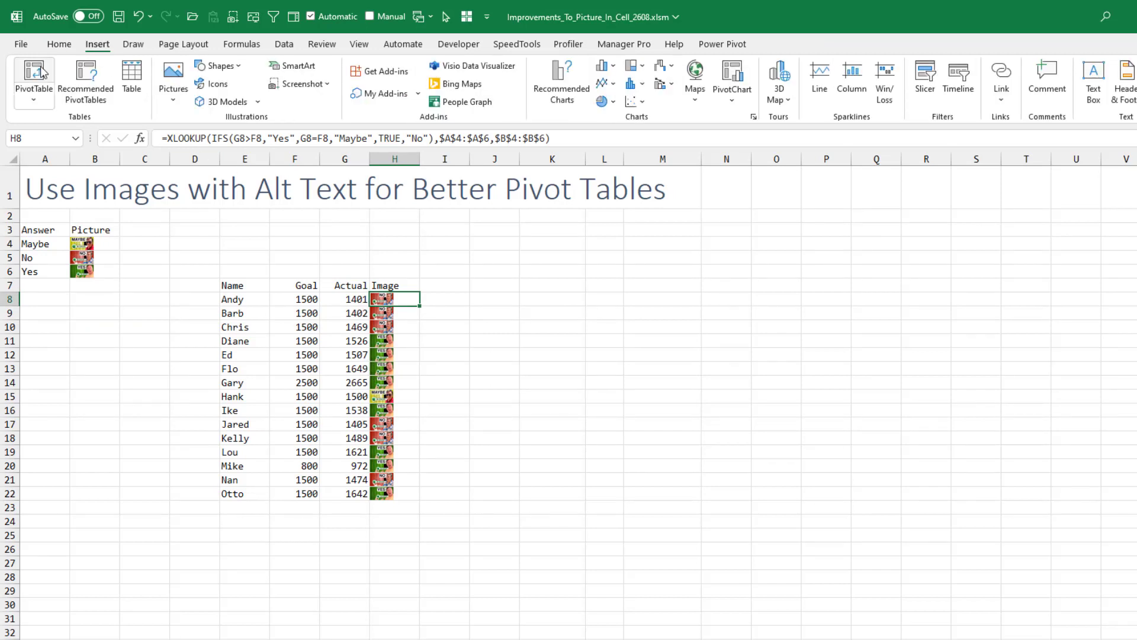
pyautogui.click(33, 80)
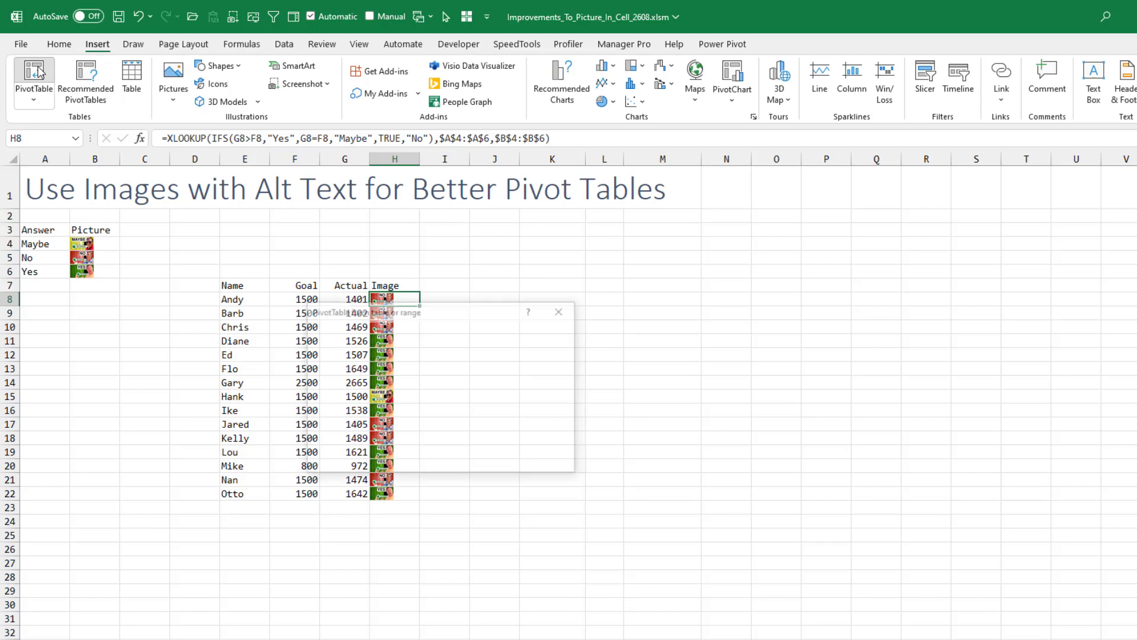
pyautogui.click(33, 76)
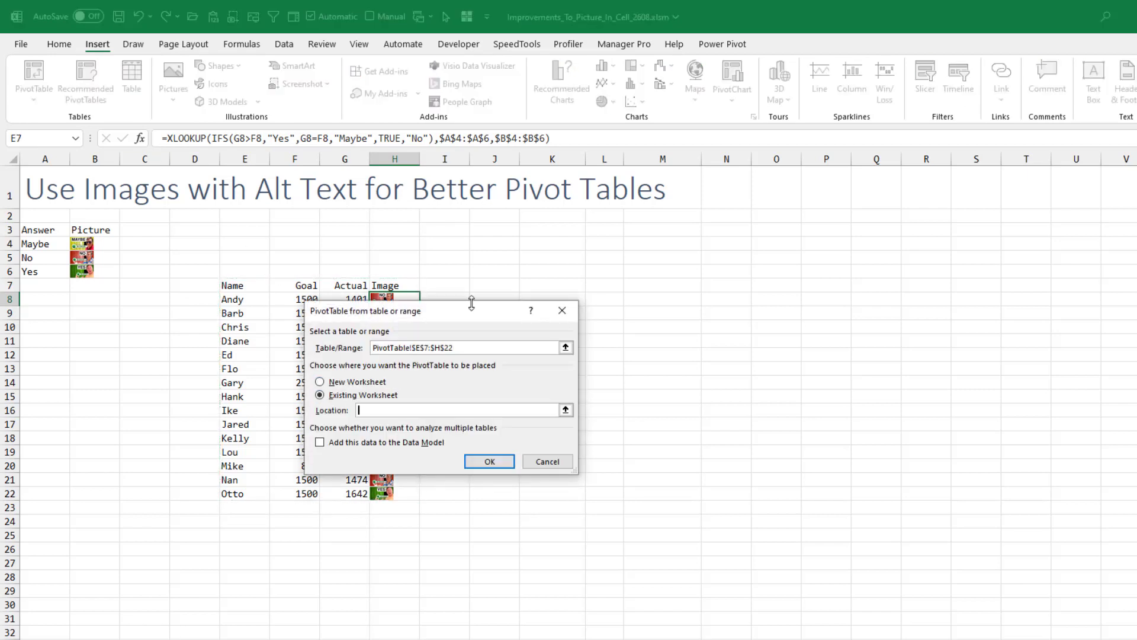
pyautogui.click(552, 270)
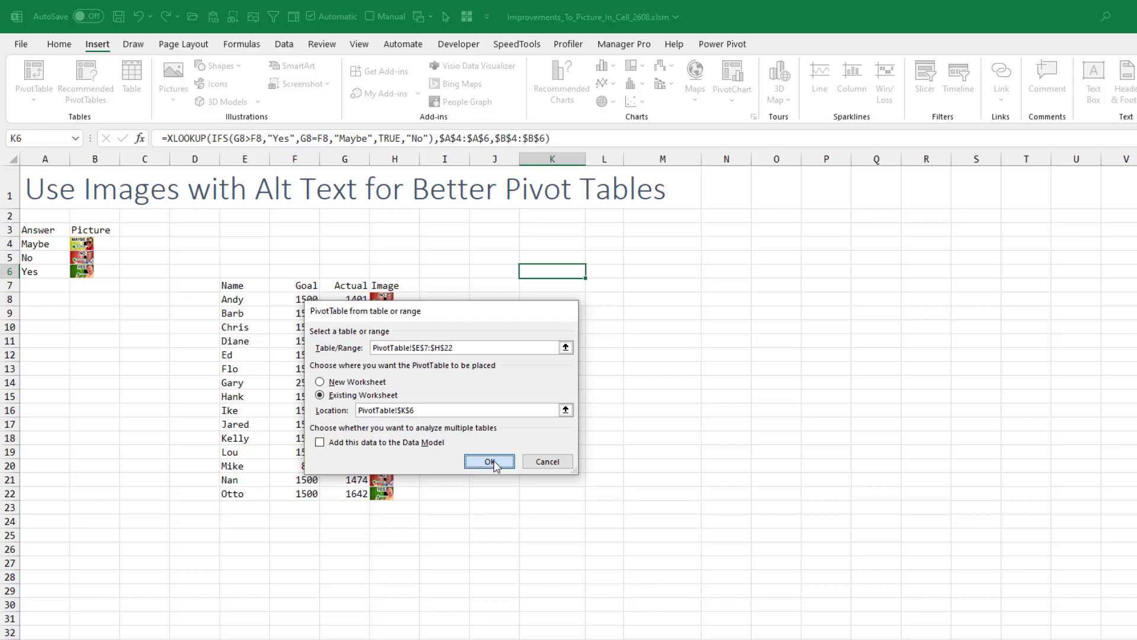
pyautogui.click(489, 461)
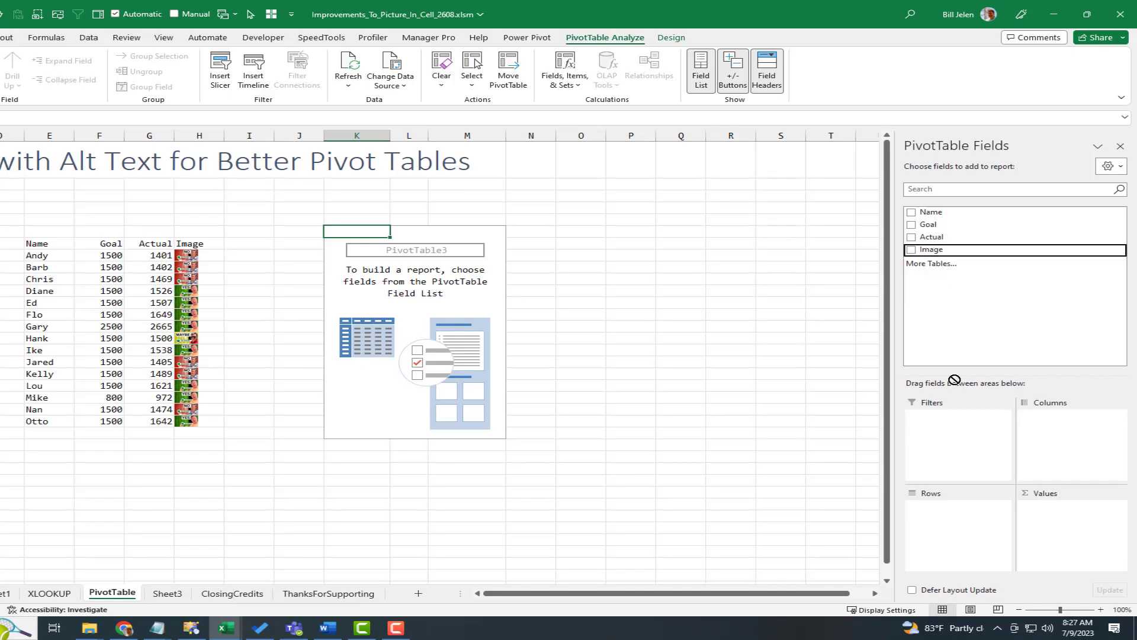
# - Put Image in Filters, Name in Rows and Sum of Actual in Values, checking the Image filter choices
pyautogui.click(913, 250)
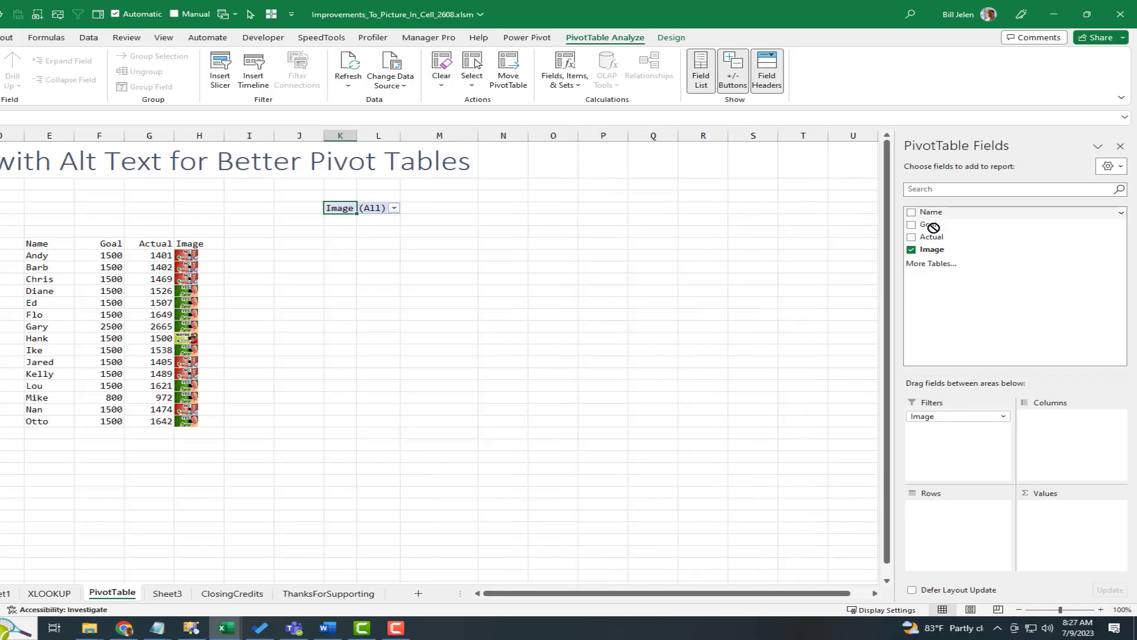
pyautogui.click(913, 212)
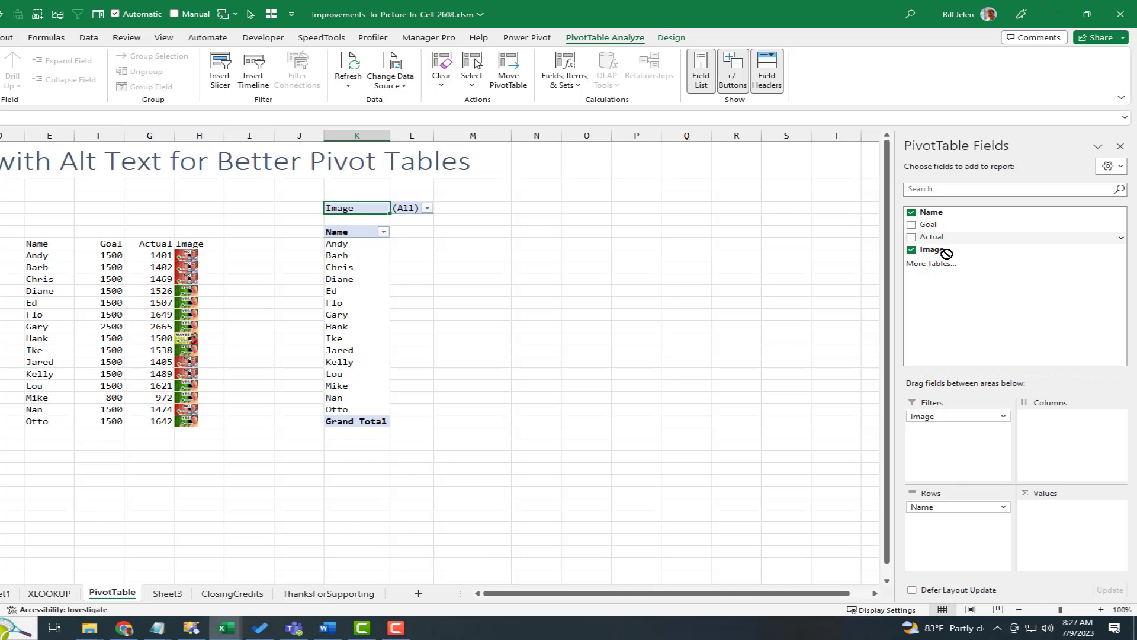
pyautogui.click(913, 237)
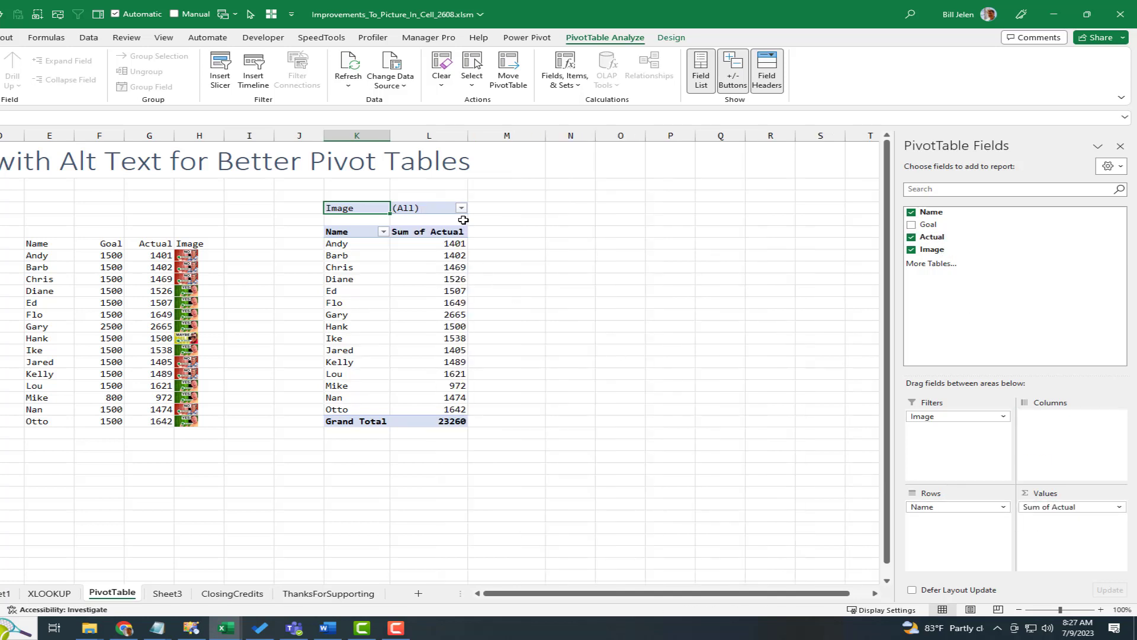
pyautogui.click(461, 208)
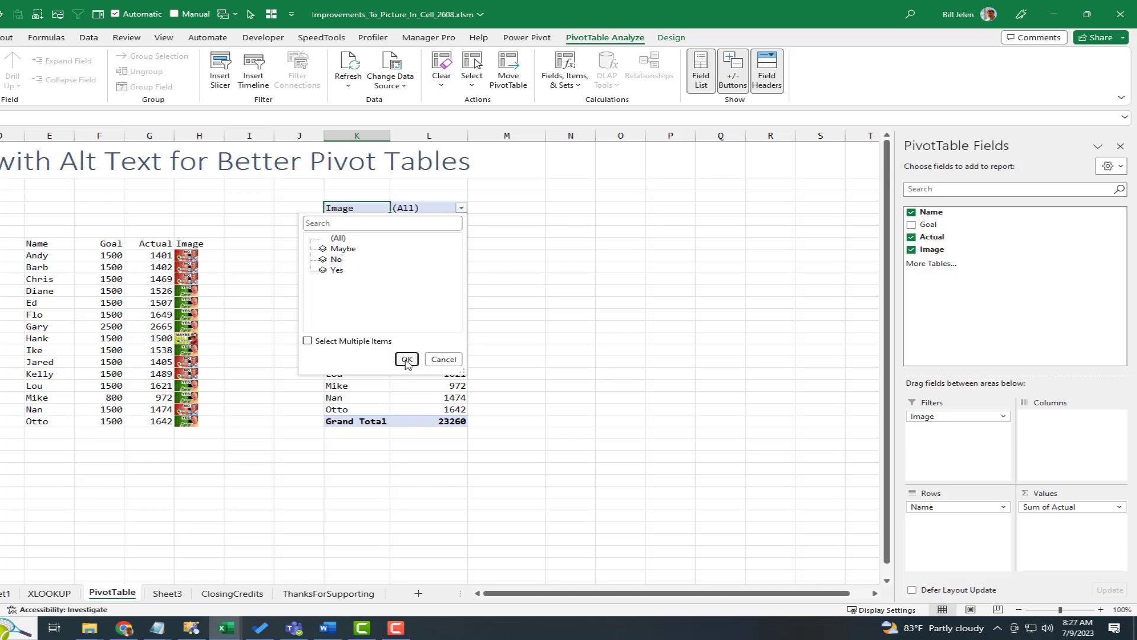
pyautogui.click(406, 360)
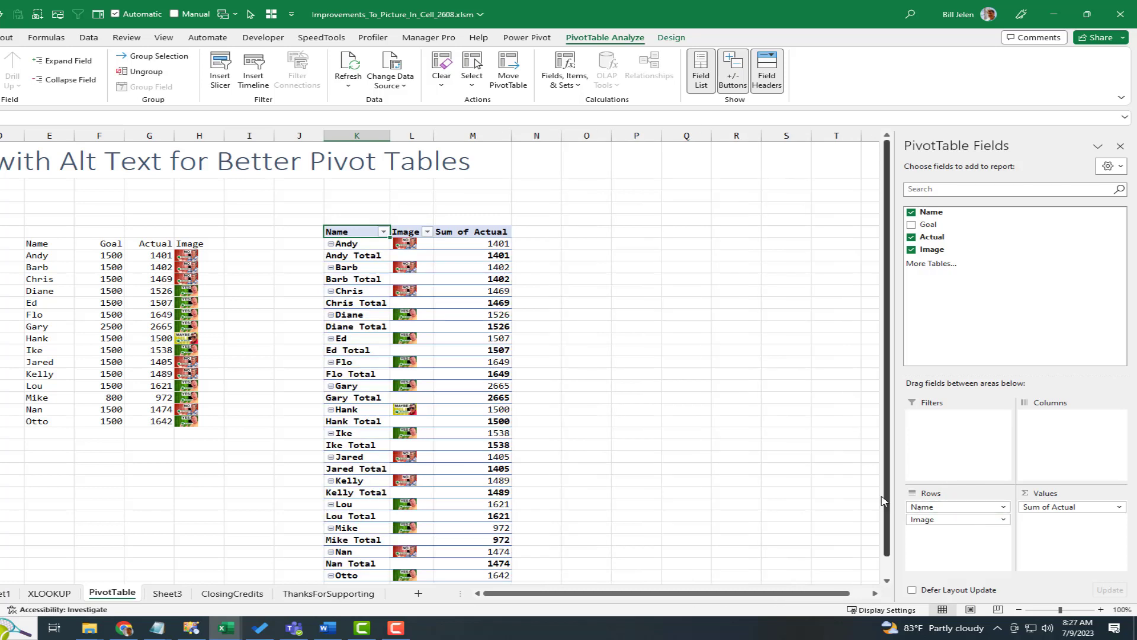
pyautogui.moveTo(538, 345)
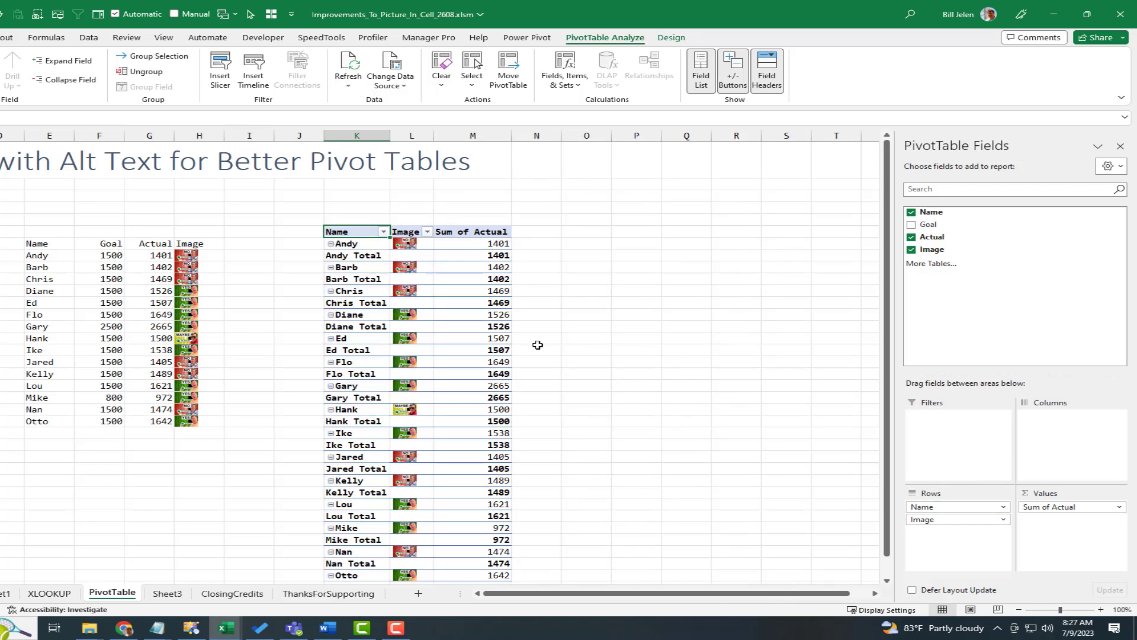
pyautogui.moveTo(409, 243)
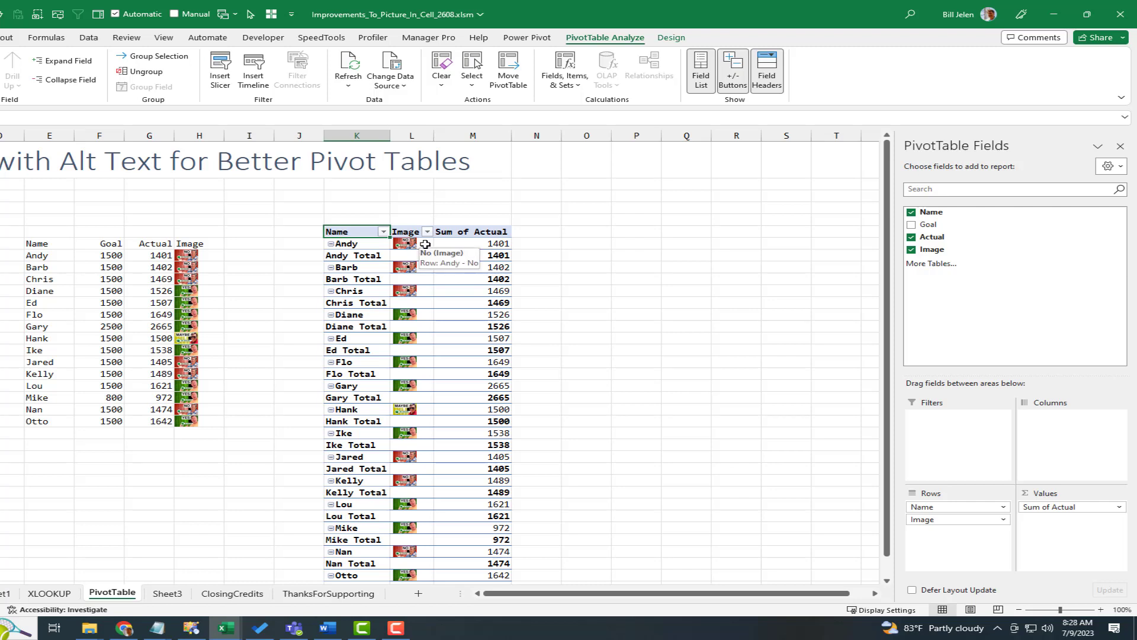
pyautogui.moveTo(210, 254)
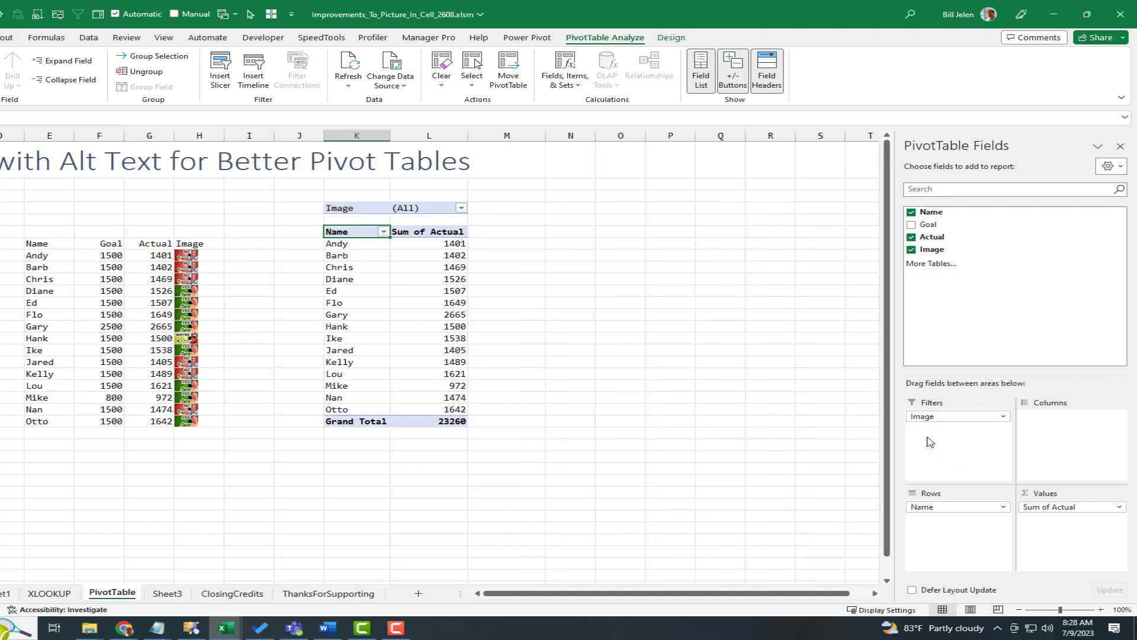
# - Filter the pivot table by Image, then add an Image slicer and select No, totalling 8640
pyautogui.click(461, 208)
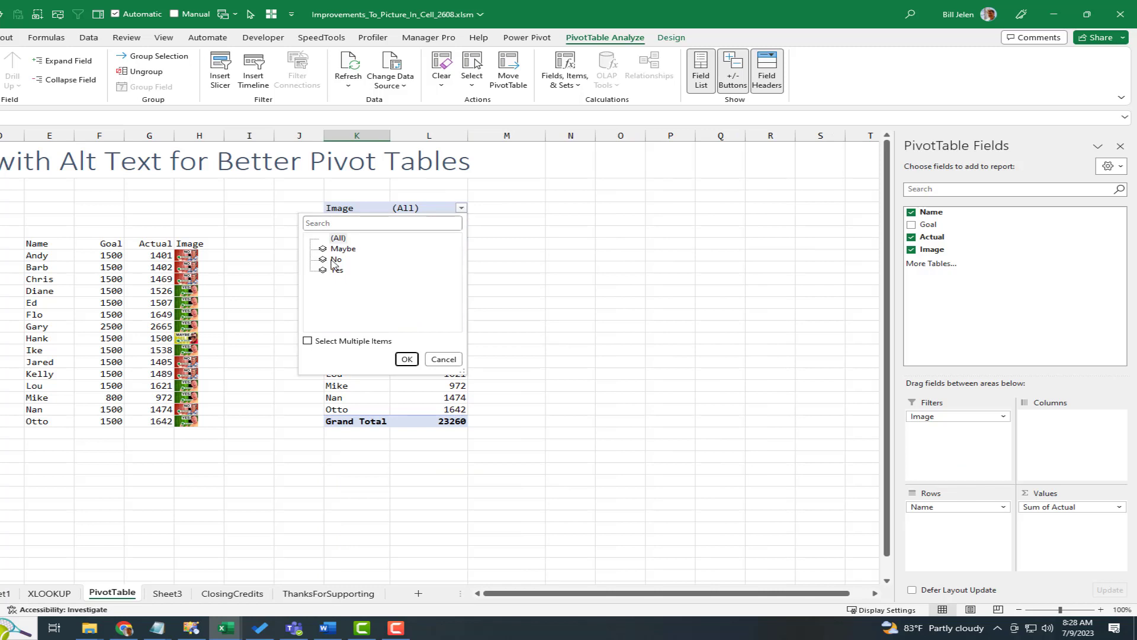
pyautogui.click(336, 270)
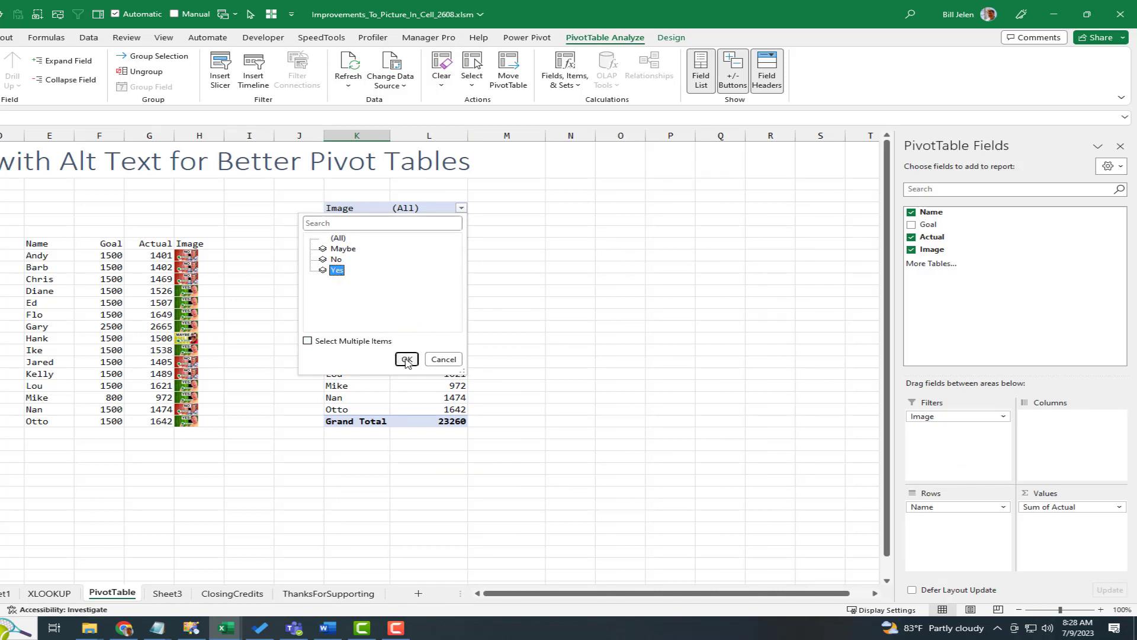
pyautogui.click(406, 360)
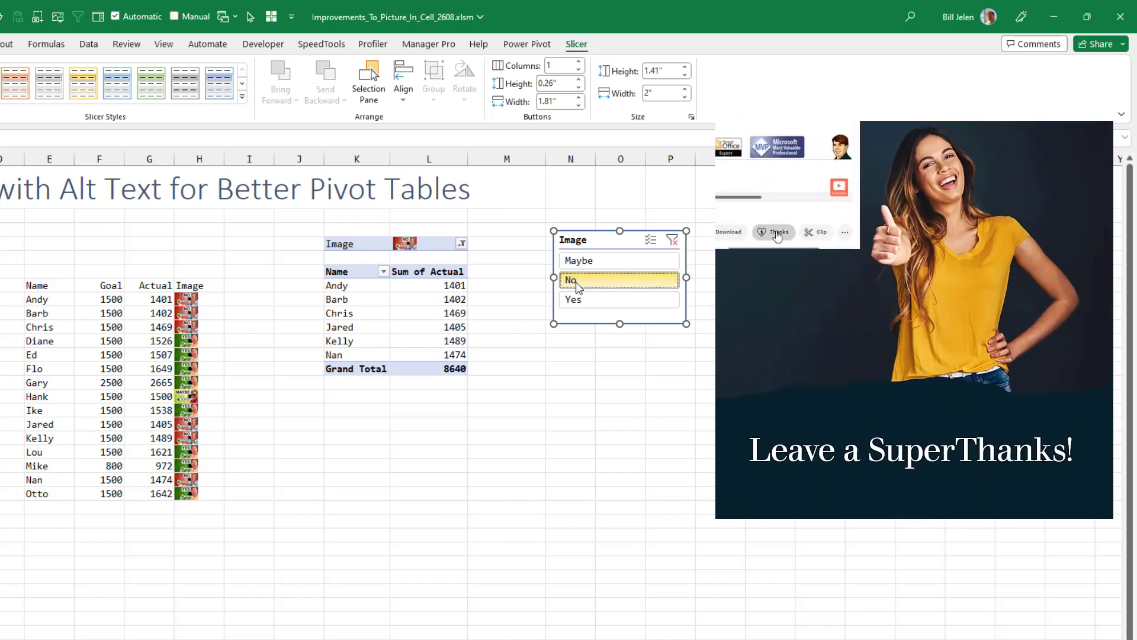
pyautogui.click(776, 232)
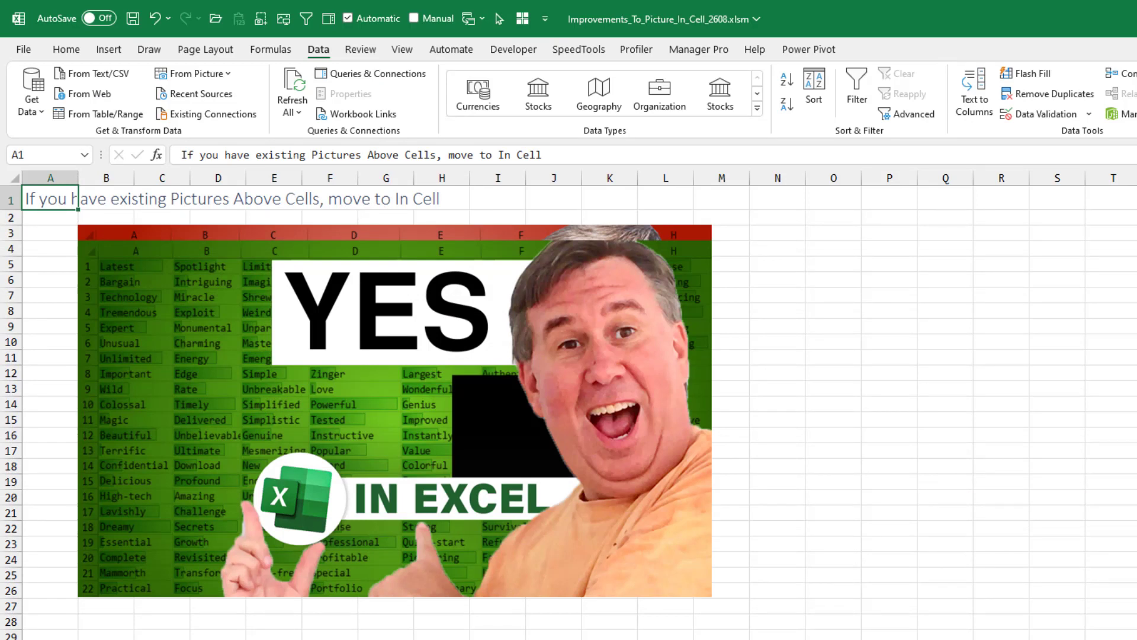
pyautogui.moveTo(113, 273)
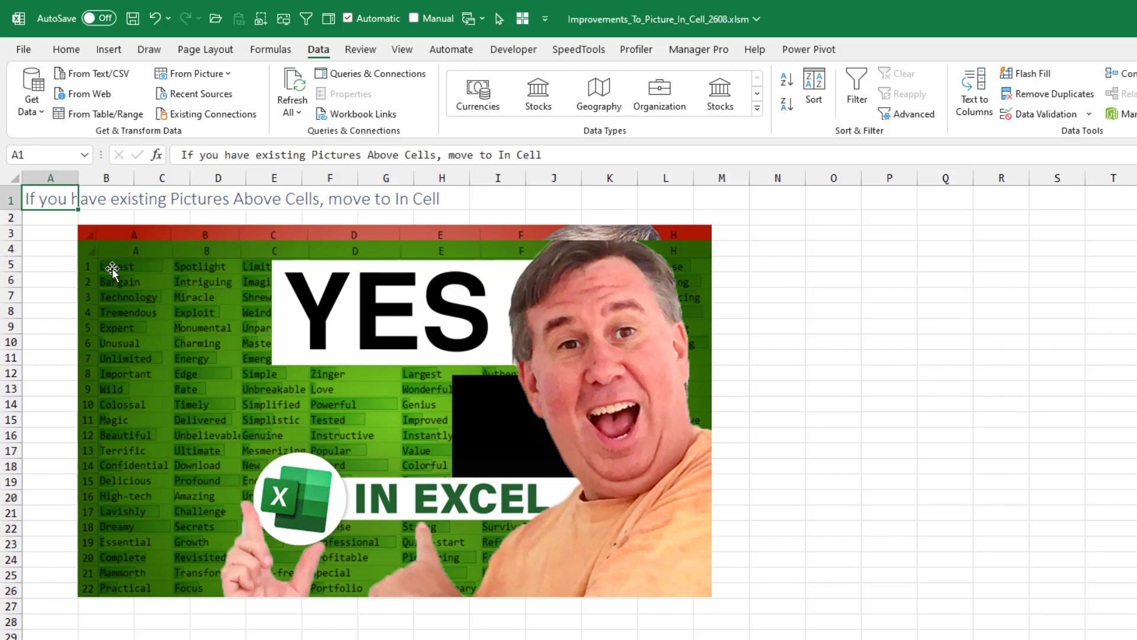
# - Place the floating YES and NO pictures into cells B3 and B4
pyautogui.click(396, 399)
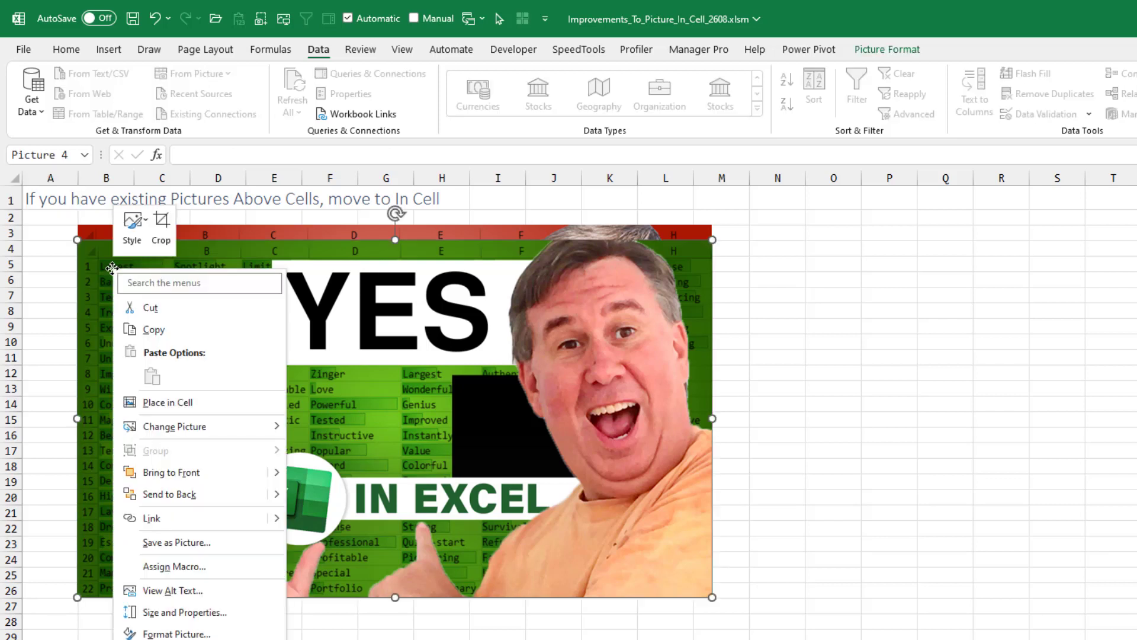
pyautogui.click(166, 402)
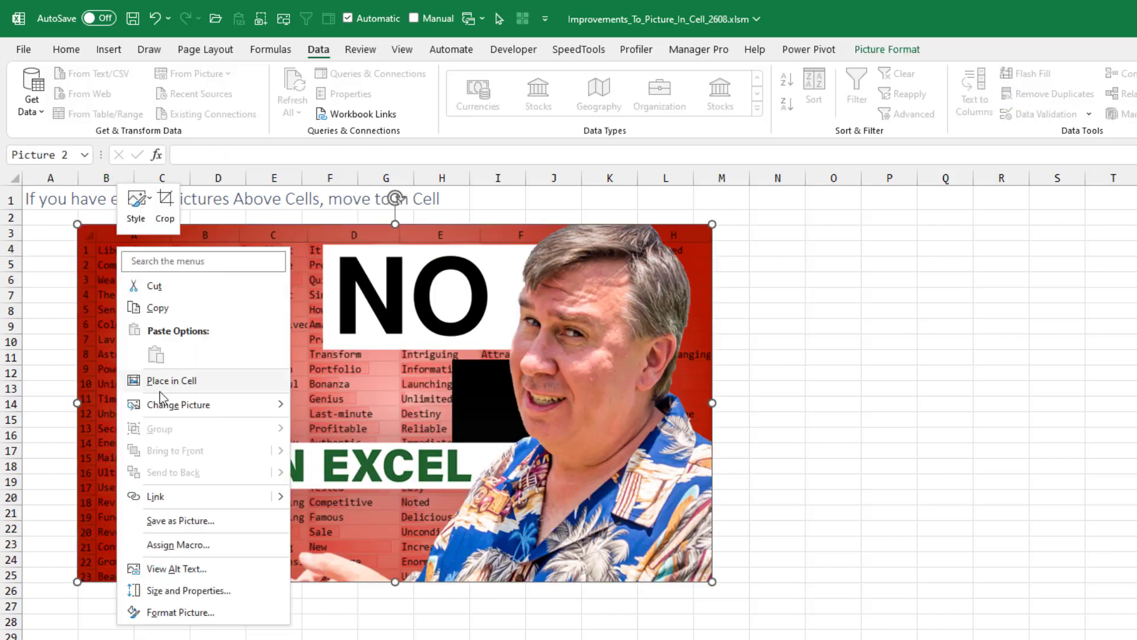
pyautogui.click(171, 380)
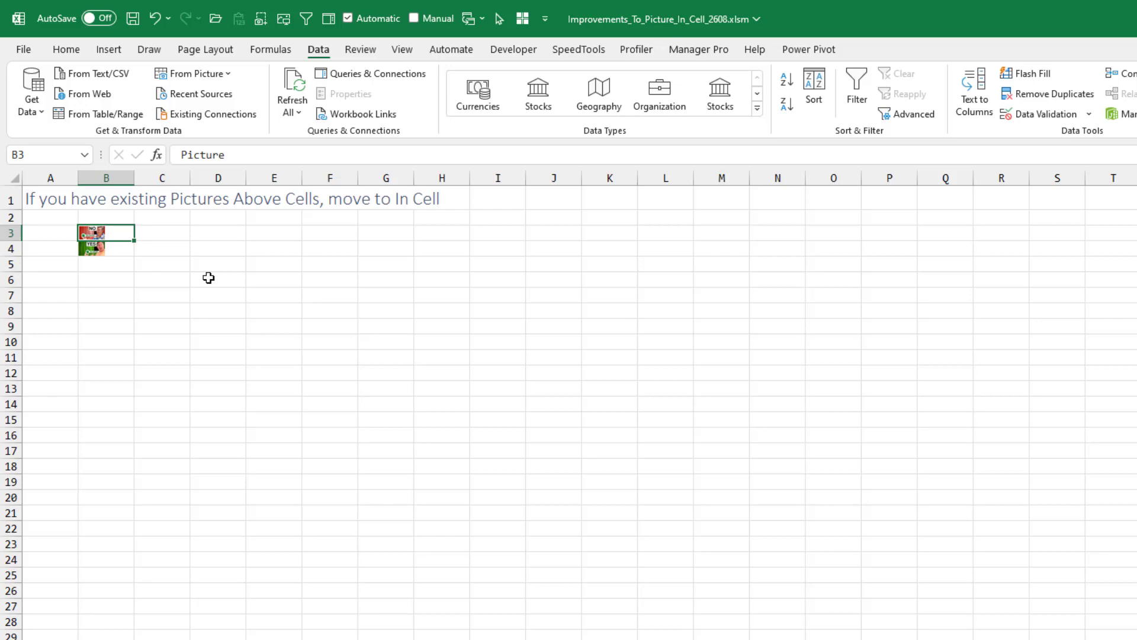
pyautogui.moveTo(201, 275)
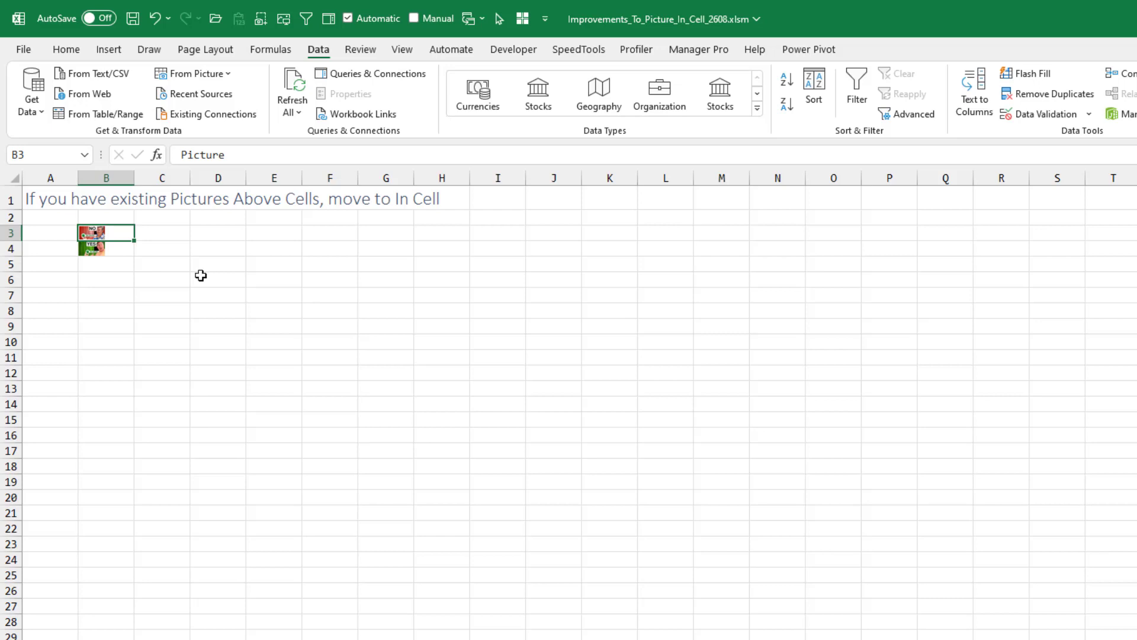
pyautogui.rightClick(92, 248)
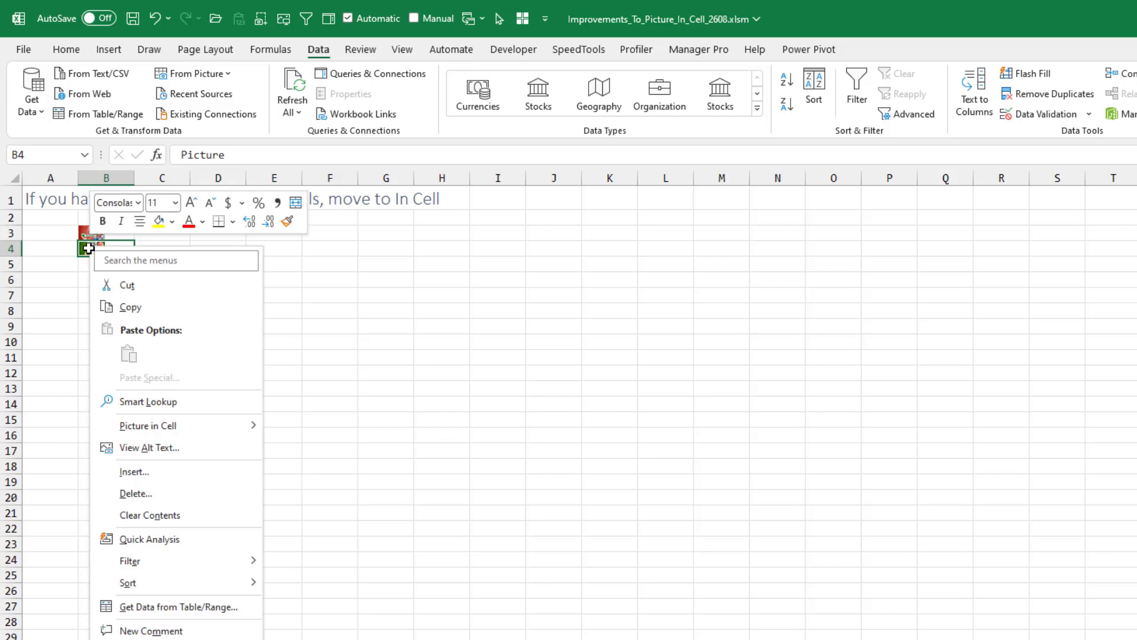
pyautogui.moveTo(147, 426)
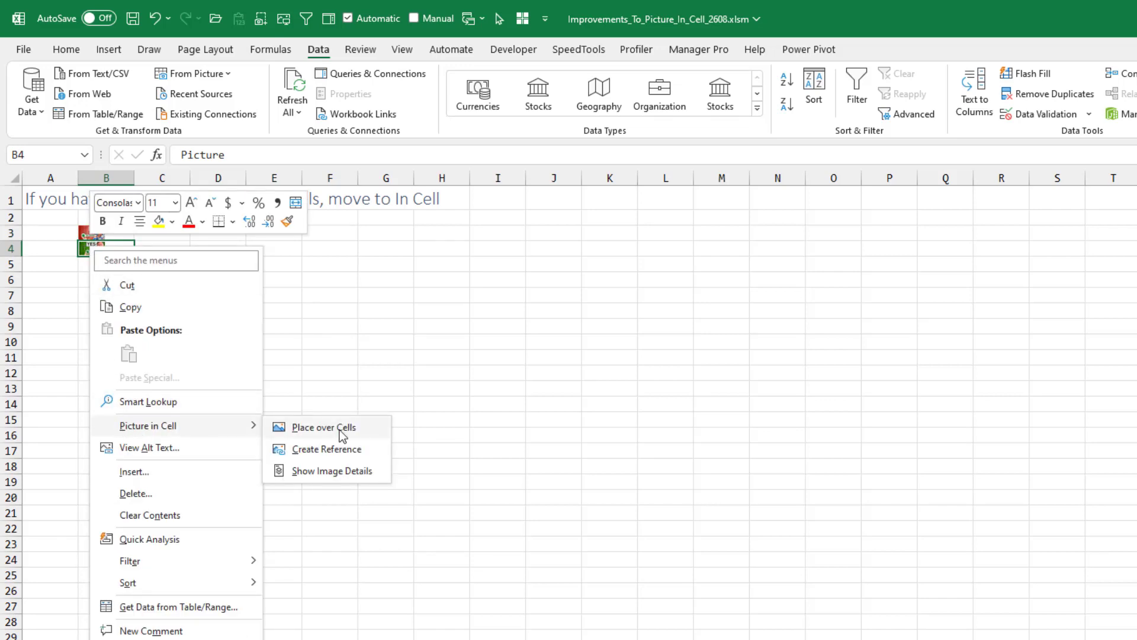
pyautogui.moveTo(342, 448)
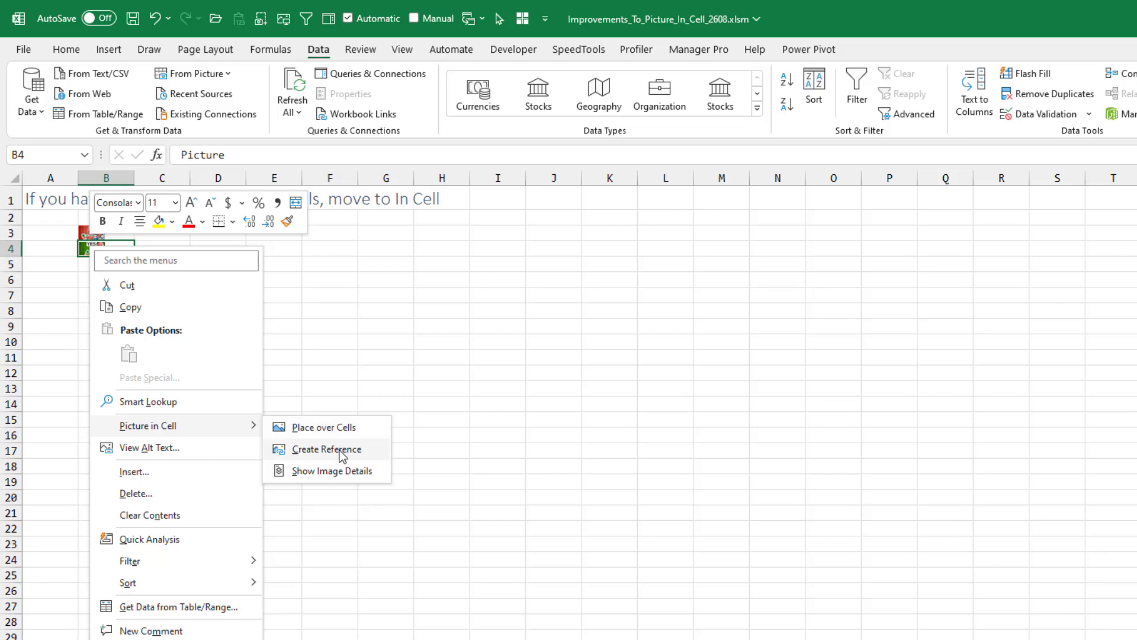
pyautogui.moveTo(343, 459)
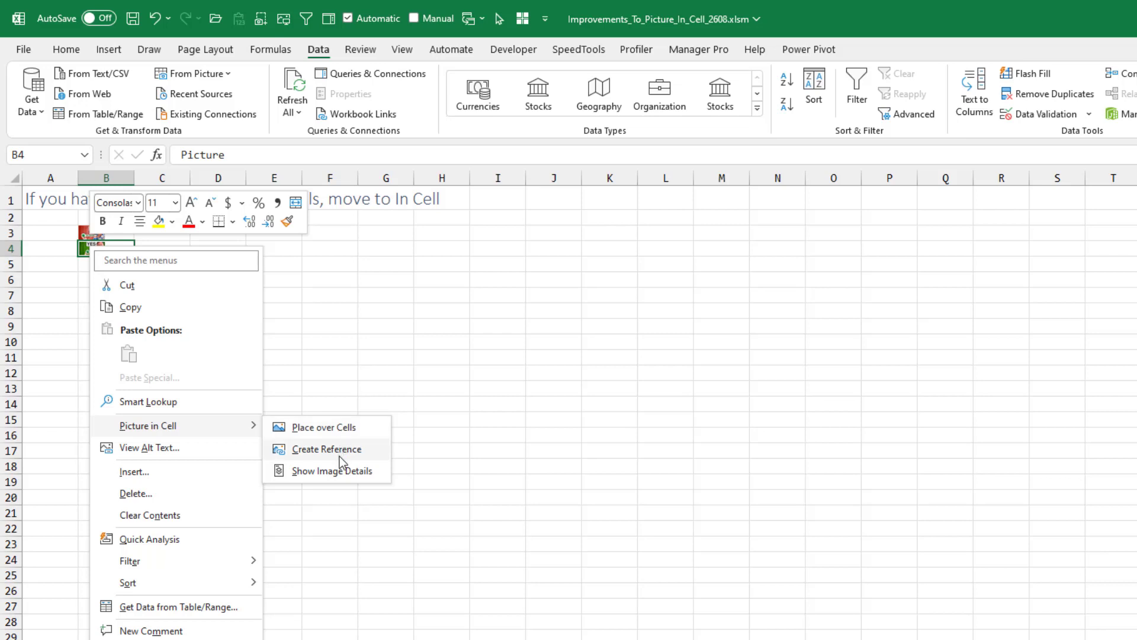
pyautogui.moveTo(327, 471)
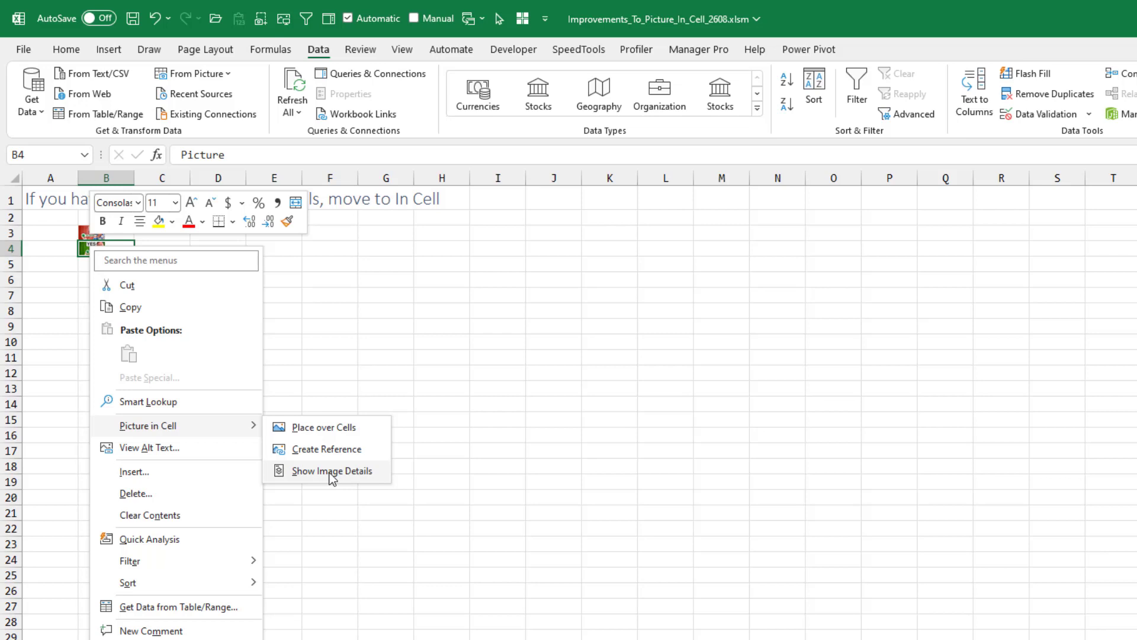
pyautogui.click(331, 470)
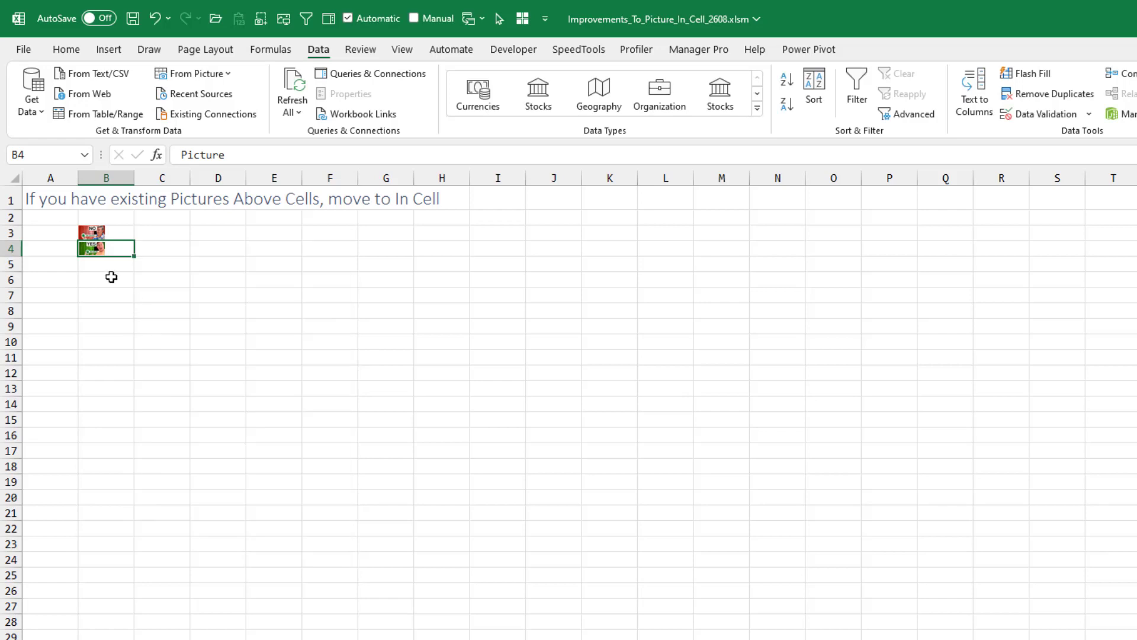
pyautogui.moveTo(95, 246)
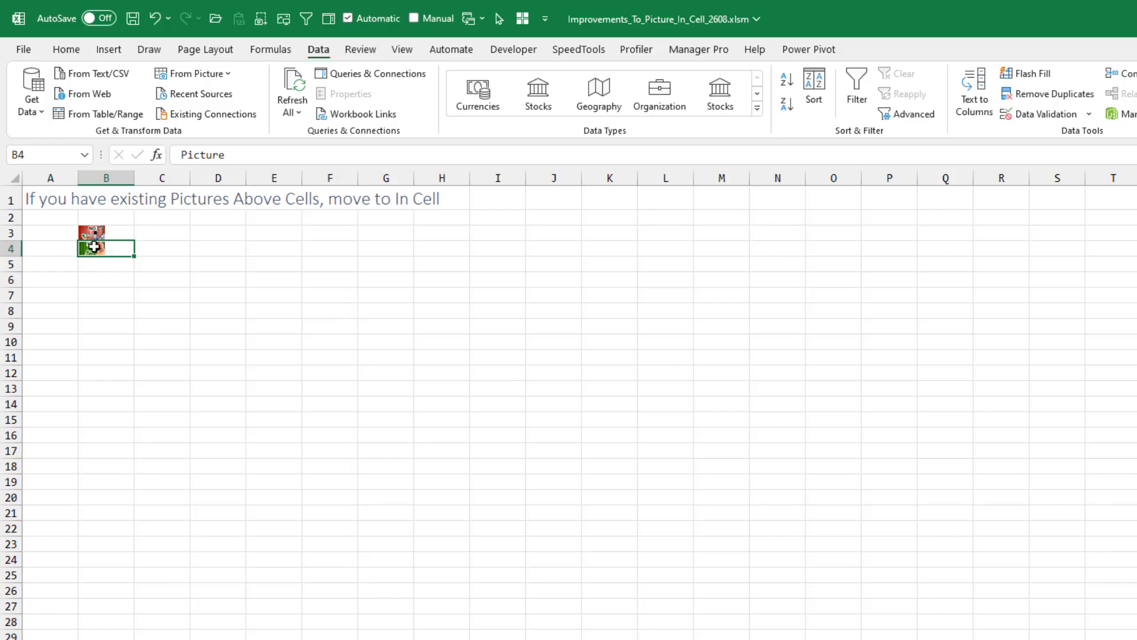
pyautogui.rightClick(106, 247)
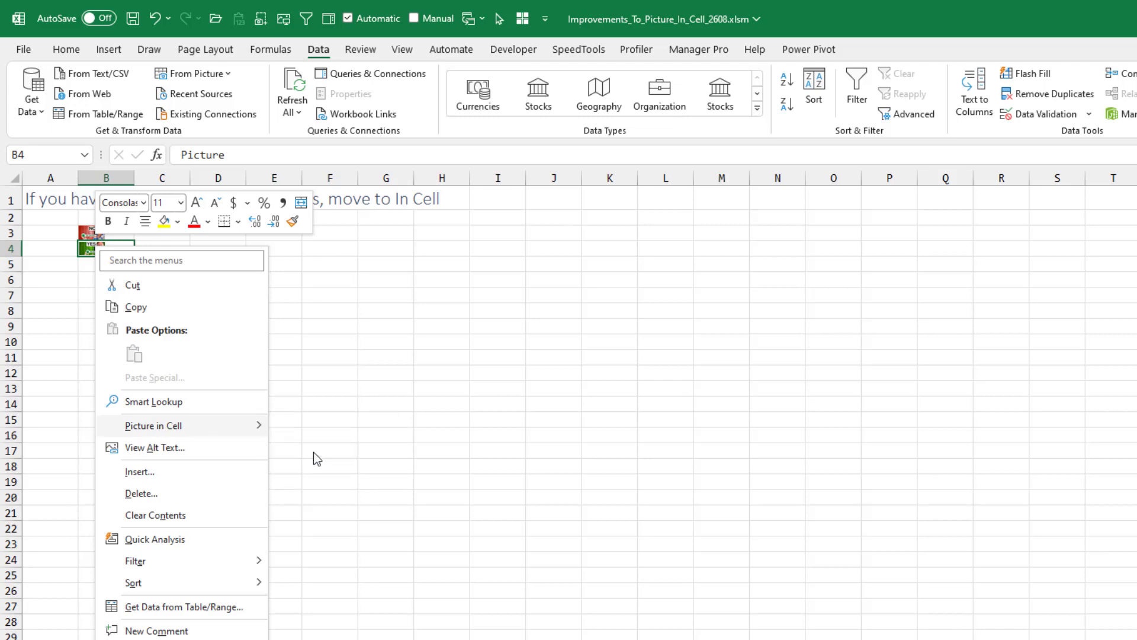
pyautogui.click(153, 425)
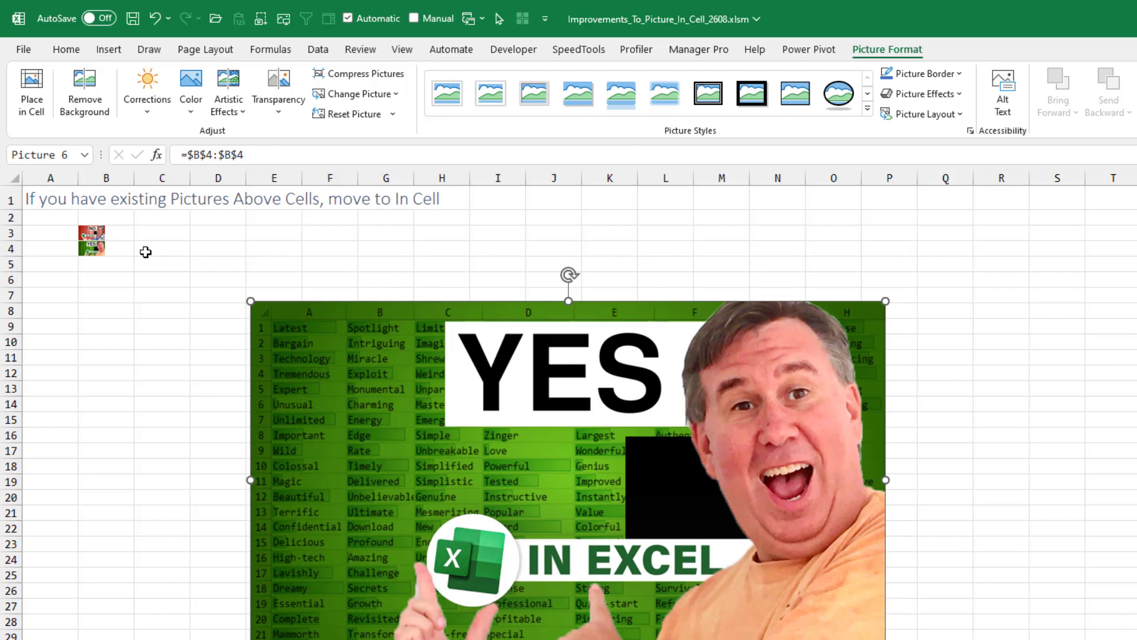
pyautogui.moveTo(130, 250)
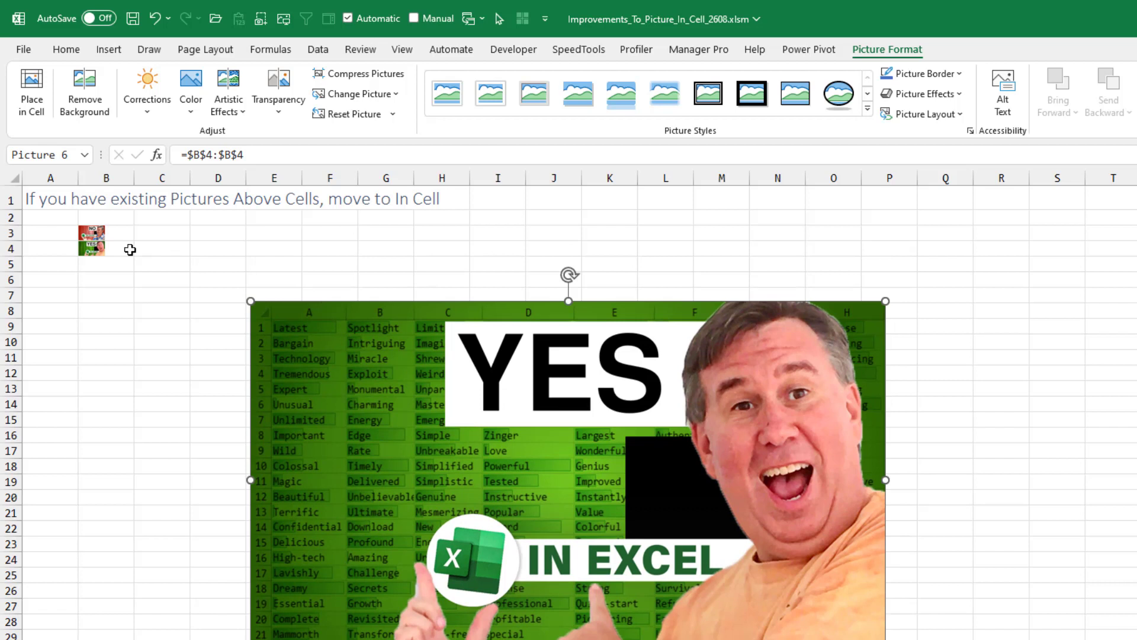
pyautogui.moveTo(406, 383)
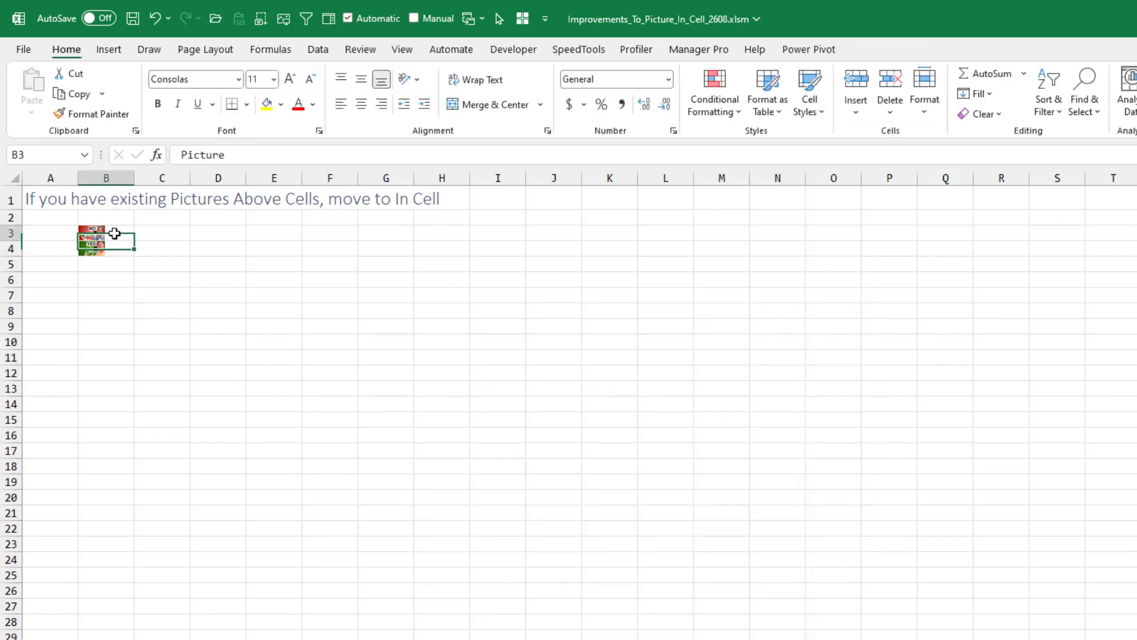
# - Place the NO picture in B3 back over the cells as a floating image
pyautogui.rightClick(106, 239)
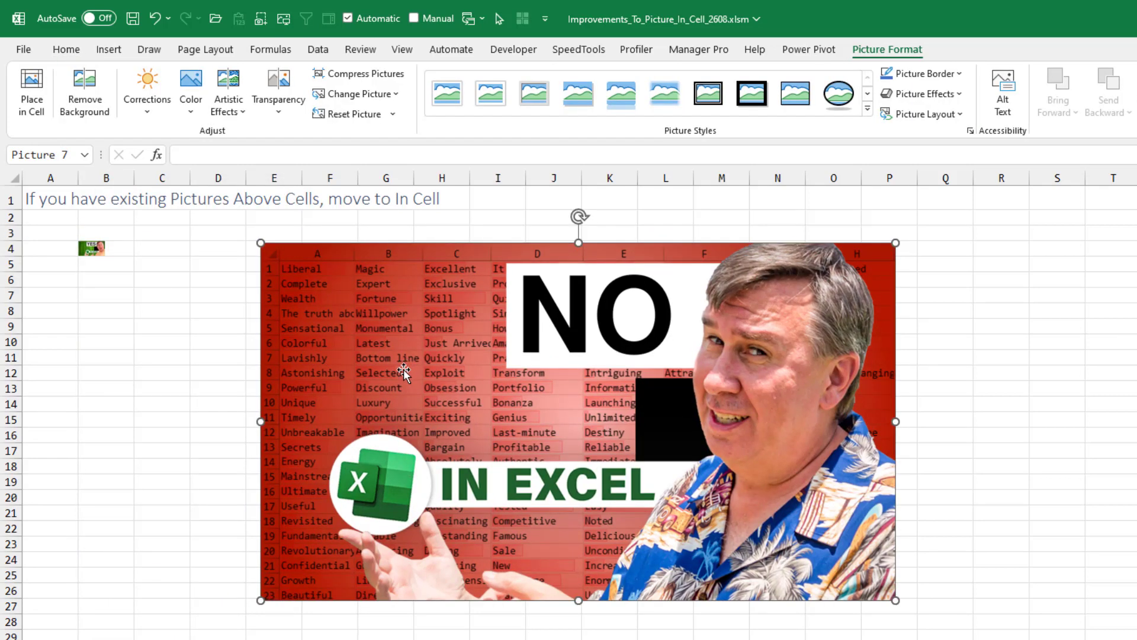
pyautogui.moveTo(667, 356)
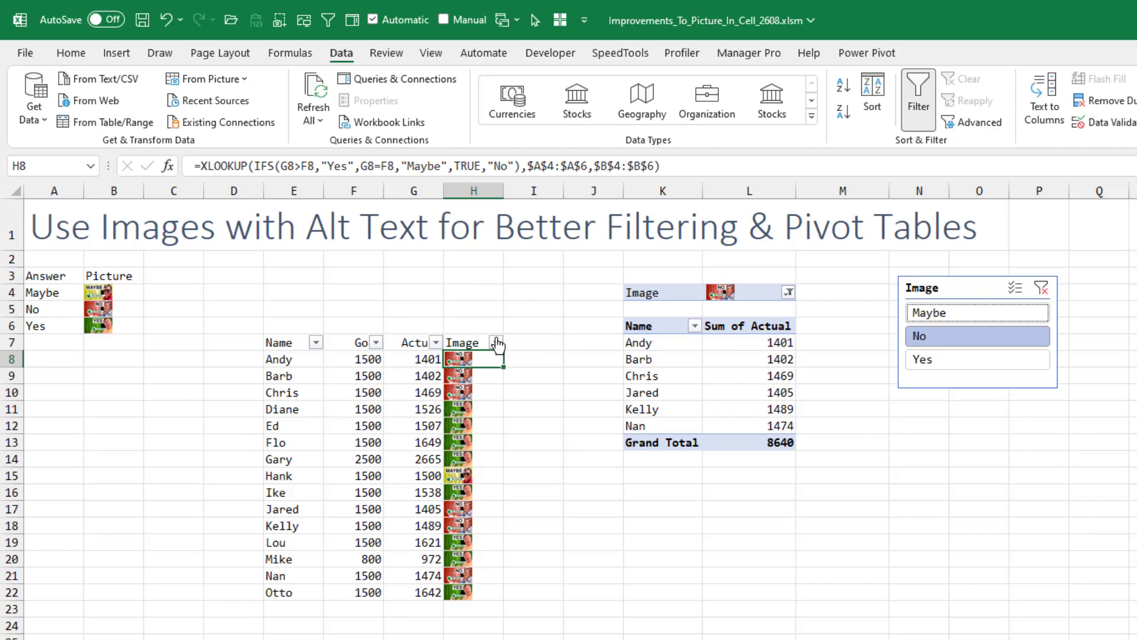
# - Show the Image column's AutoFilter choices Maybe, No and Yes on the recap sheet
pyautogui.click(495, 341)
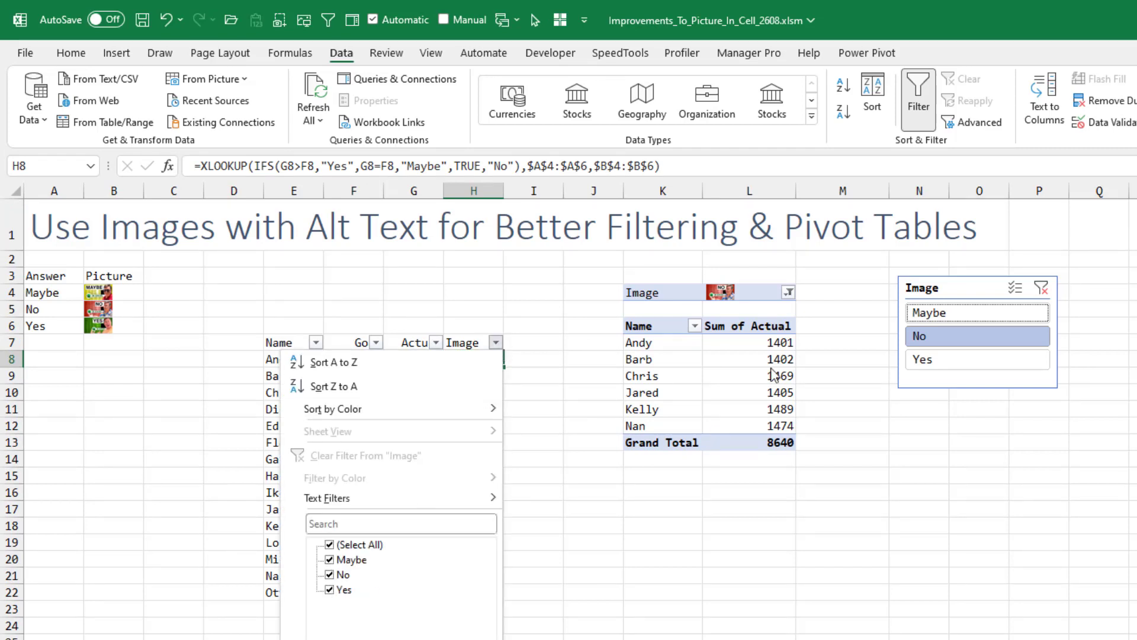
pyautogui.moveTo(932, 296)
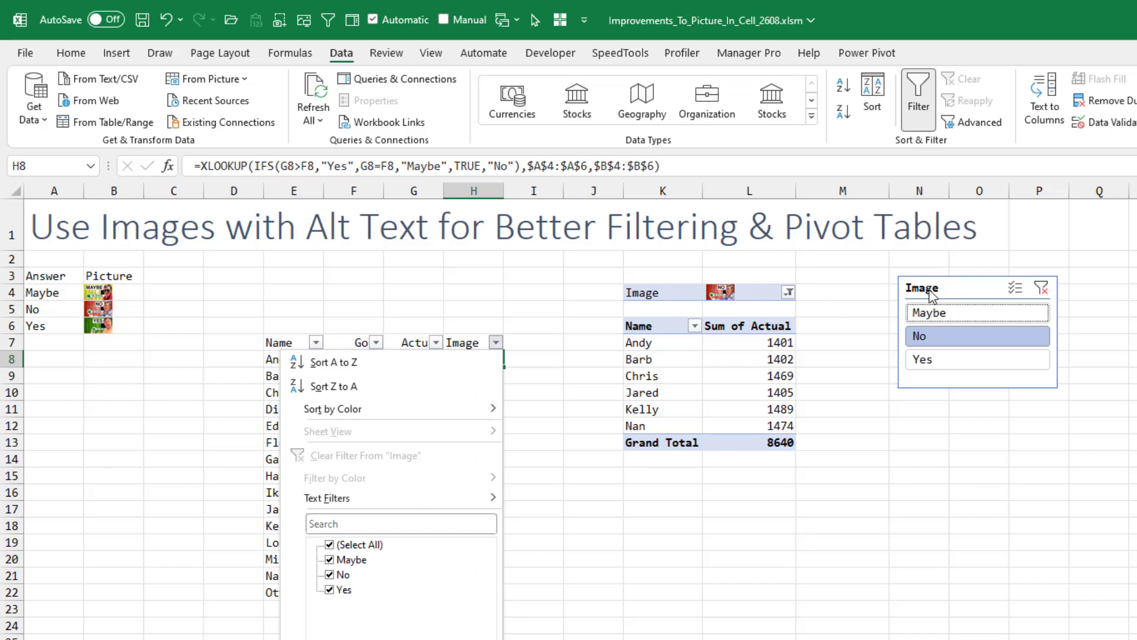
pyautogui.moveTo(948, 378)
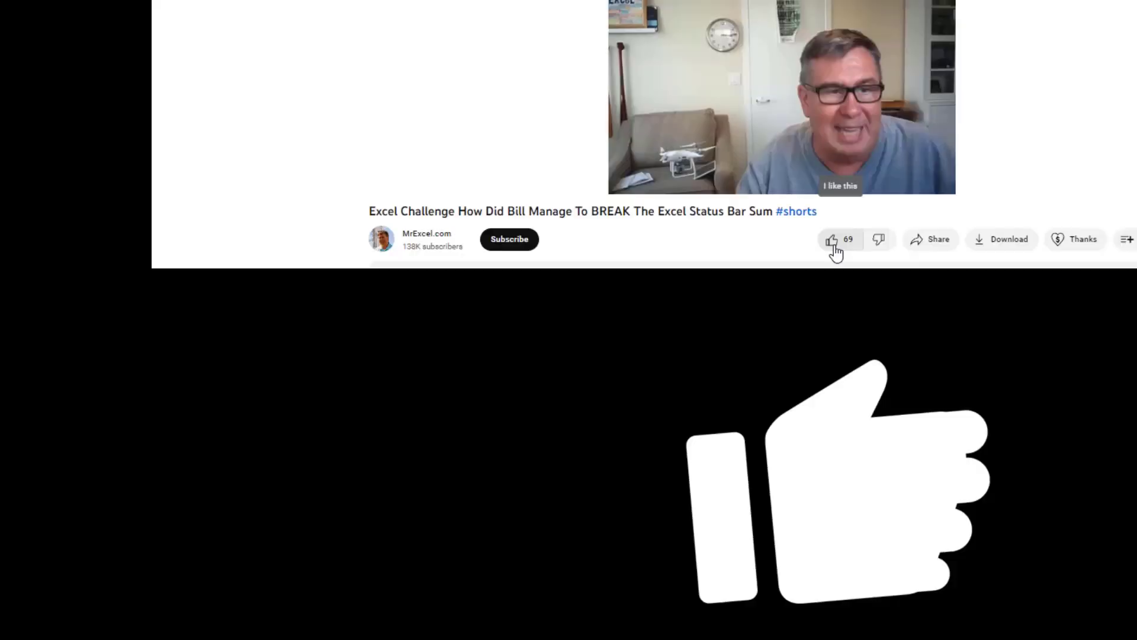
# - Like the MrExcel status bar short and bring up the subscribed channel's notification choices
pyautogui.click(831, 240)
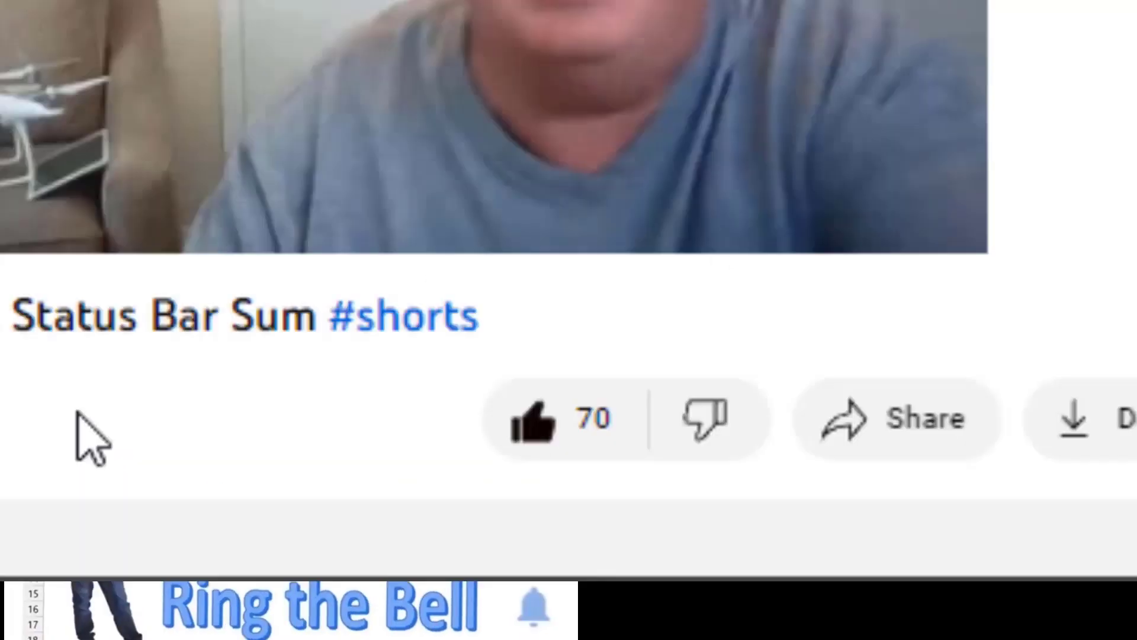
pyautogui.click(686, 395)
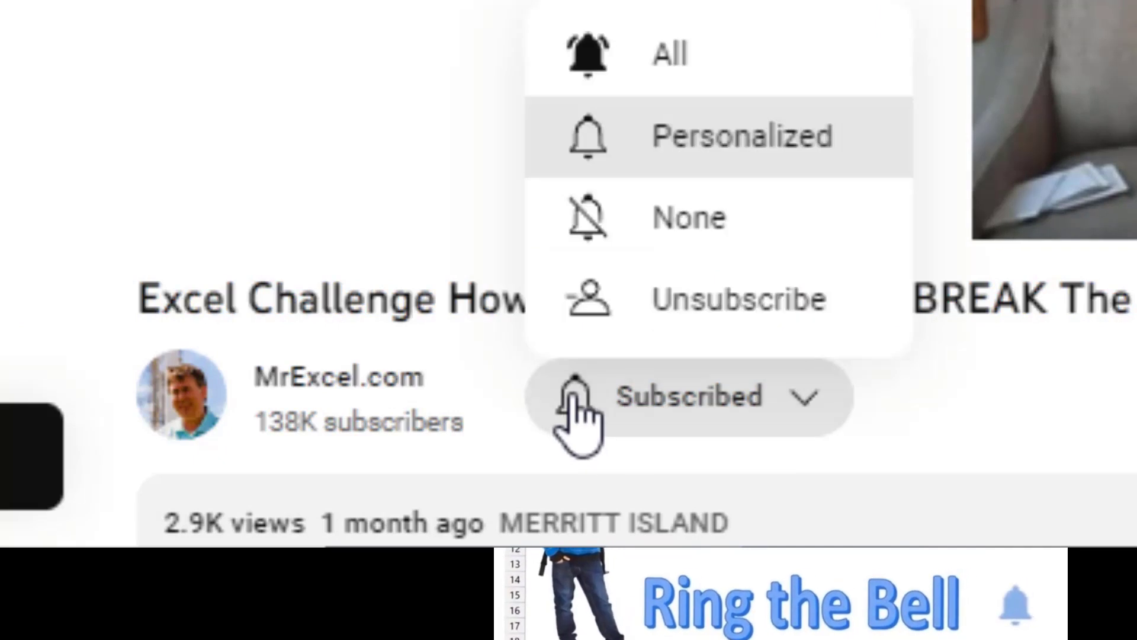